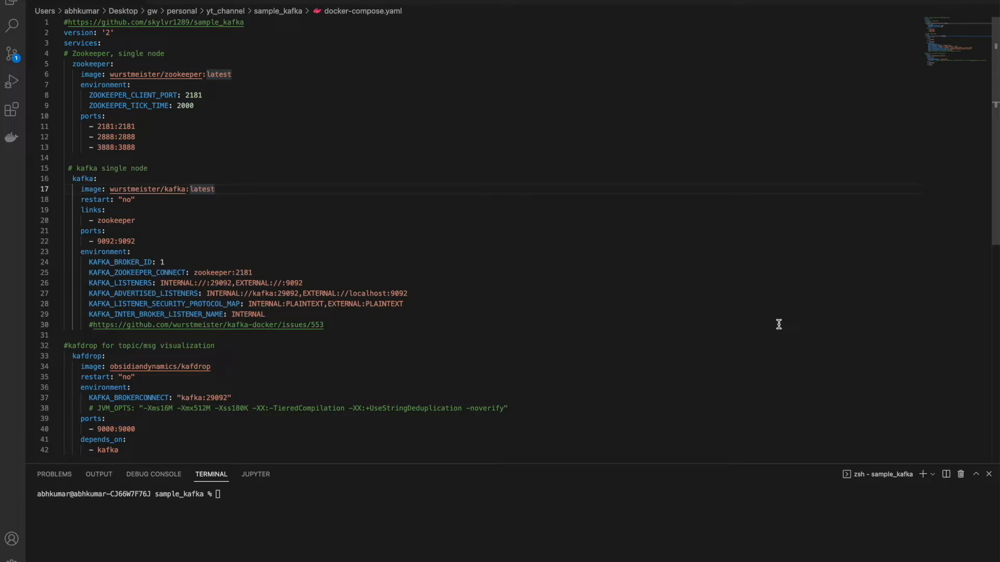
mouse_move(529, 208)
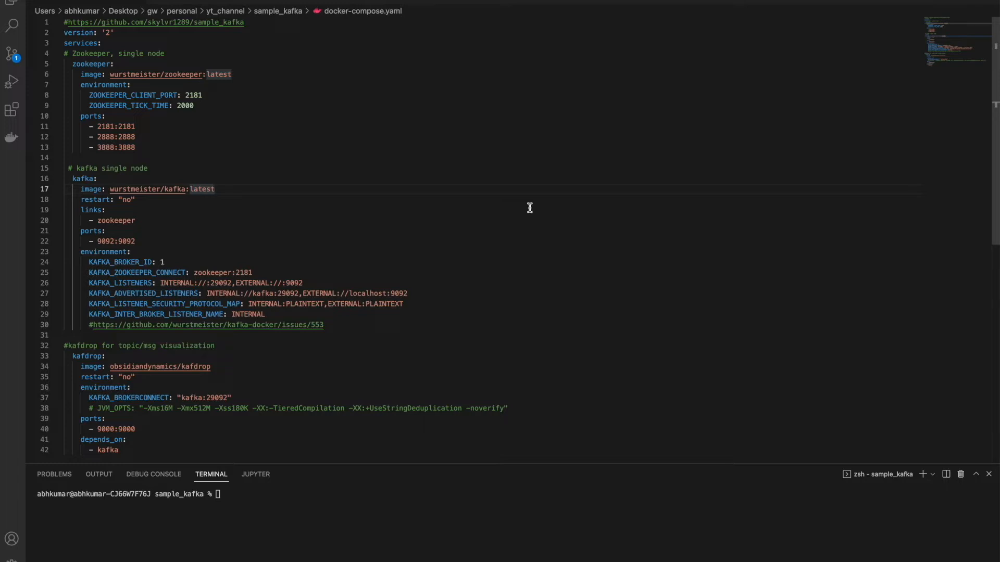
Review the compose file's broker id and the EXTERNAL/PLAINTEXT listener settings
left_click(150, 168)
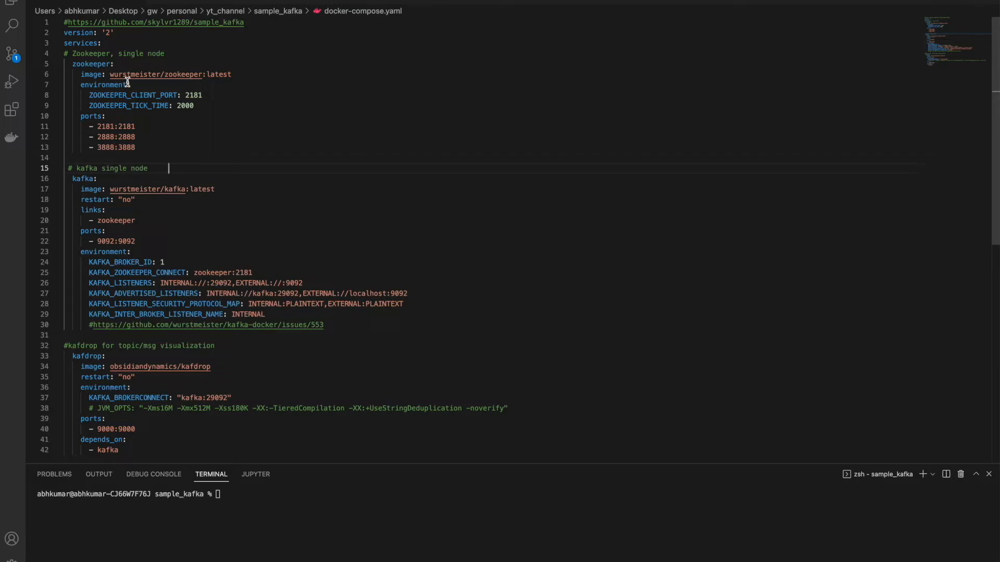
mouse_move(97, 64)
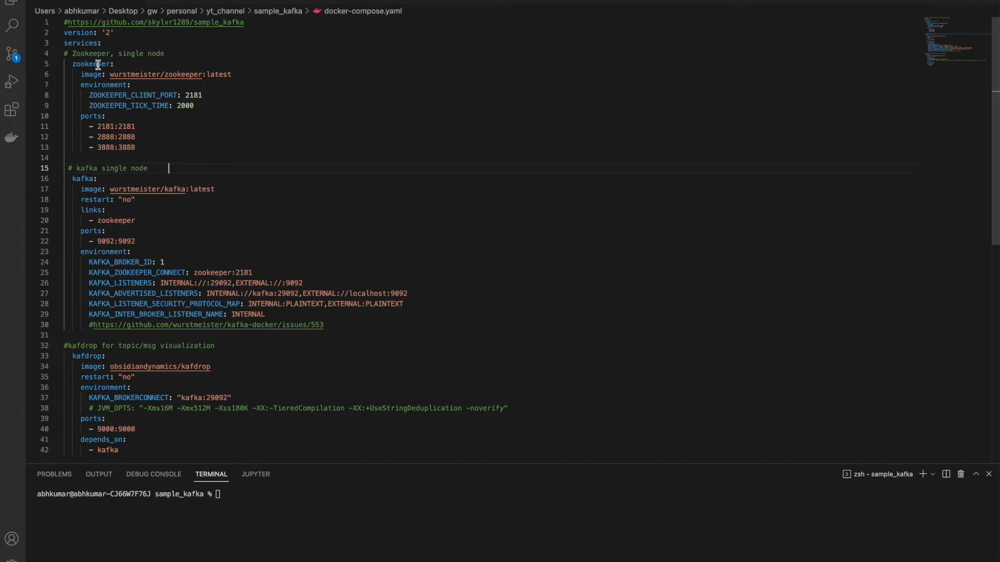
mouse_move(105, 78)
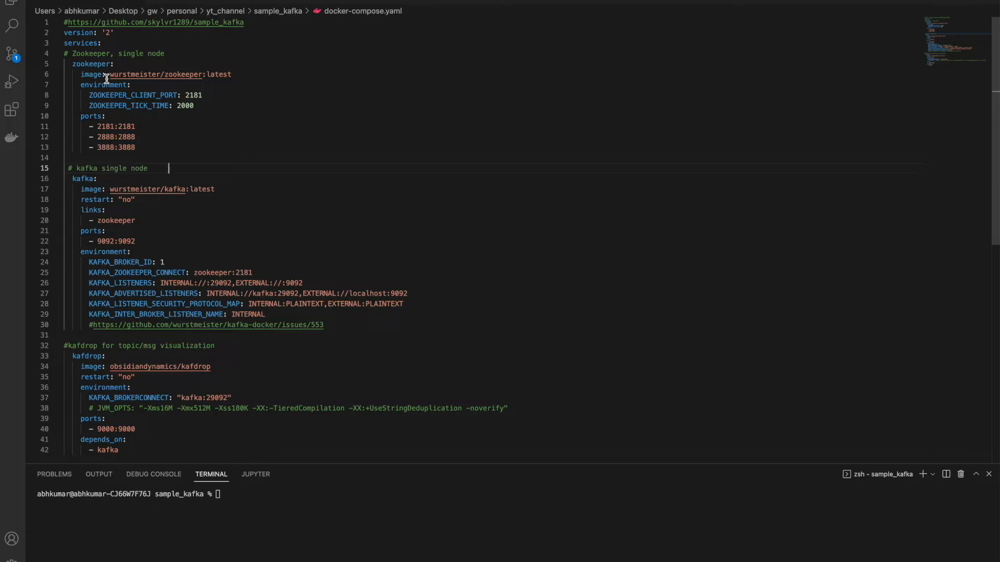
mouse_move(116, 95)
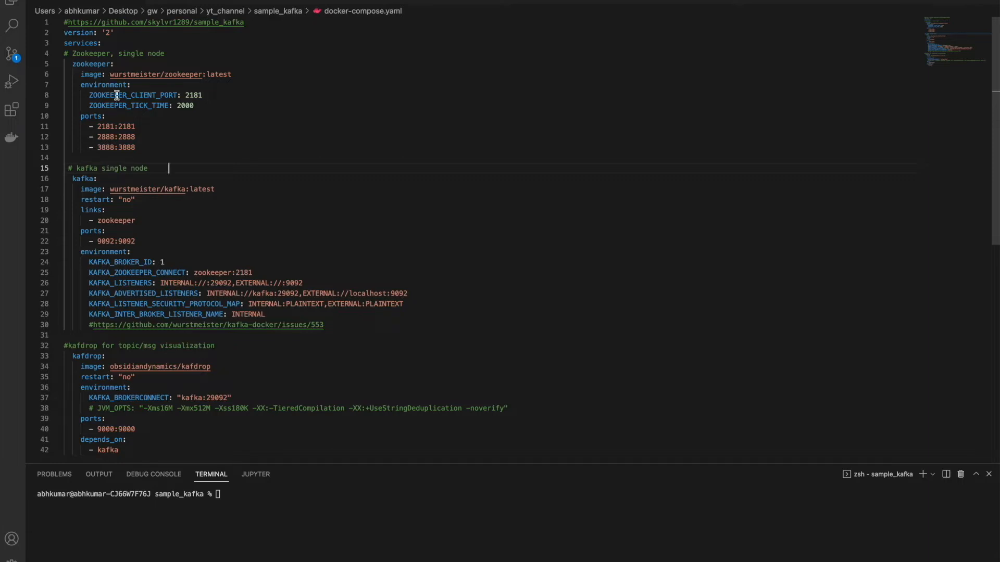
mouse_move(131, 105)
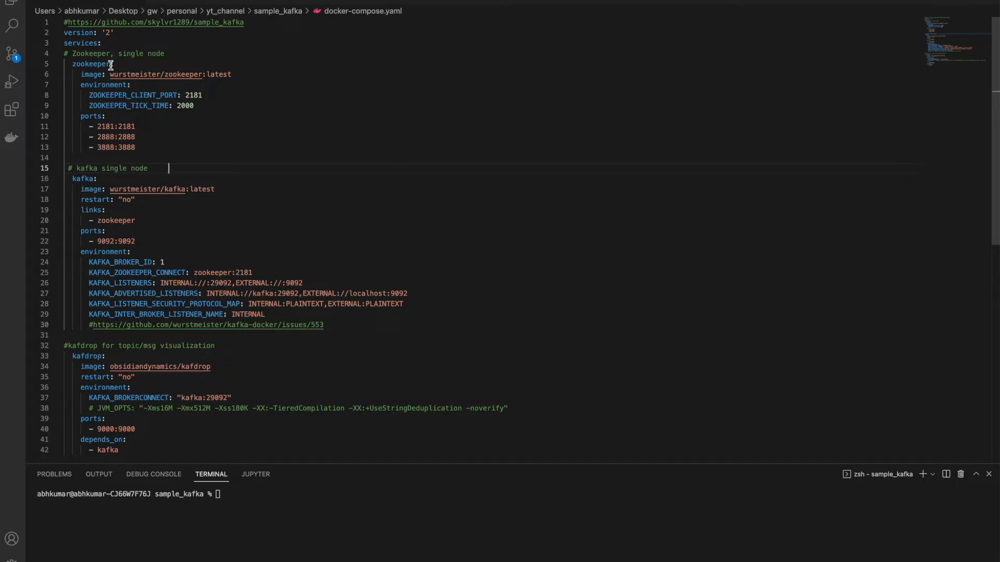
mouse_move(169, 126)
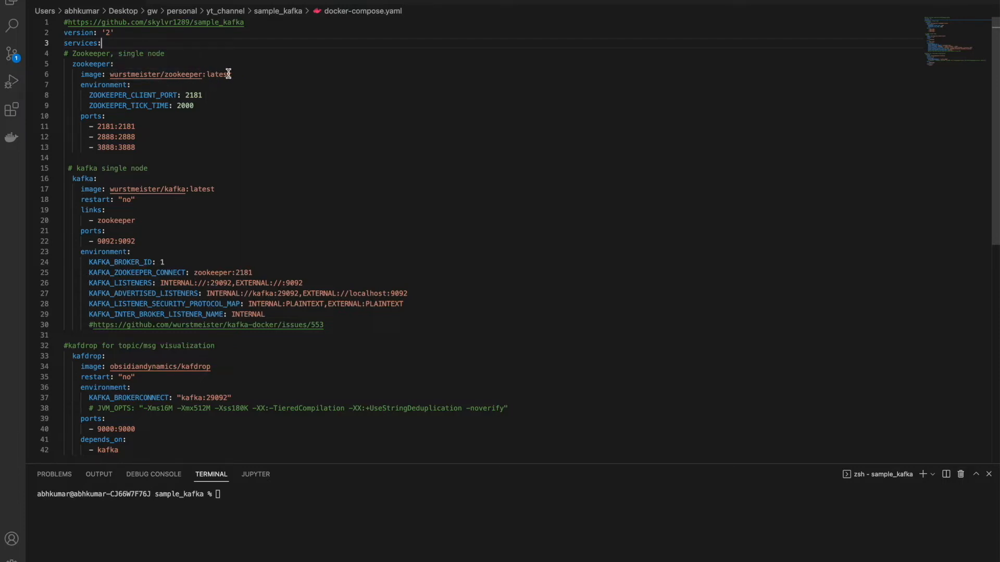
mouse_move(126, 99)
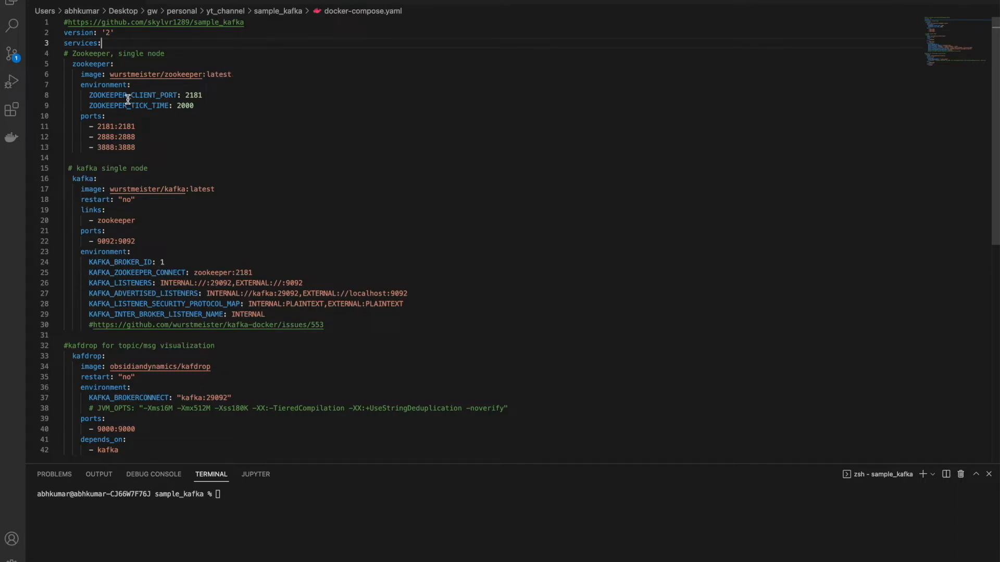
mouse_move(136, 105)
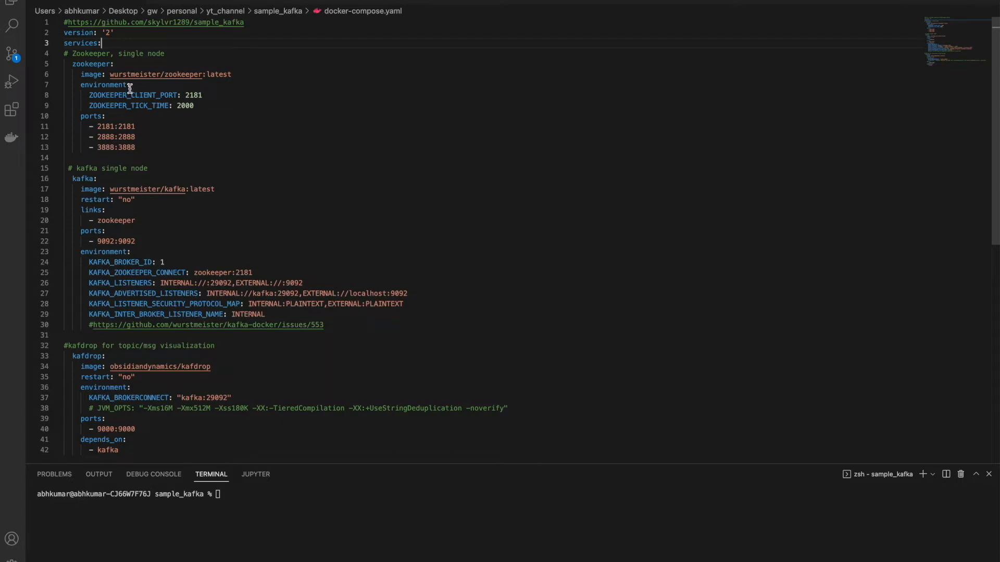
mouse_move(104, 85)
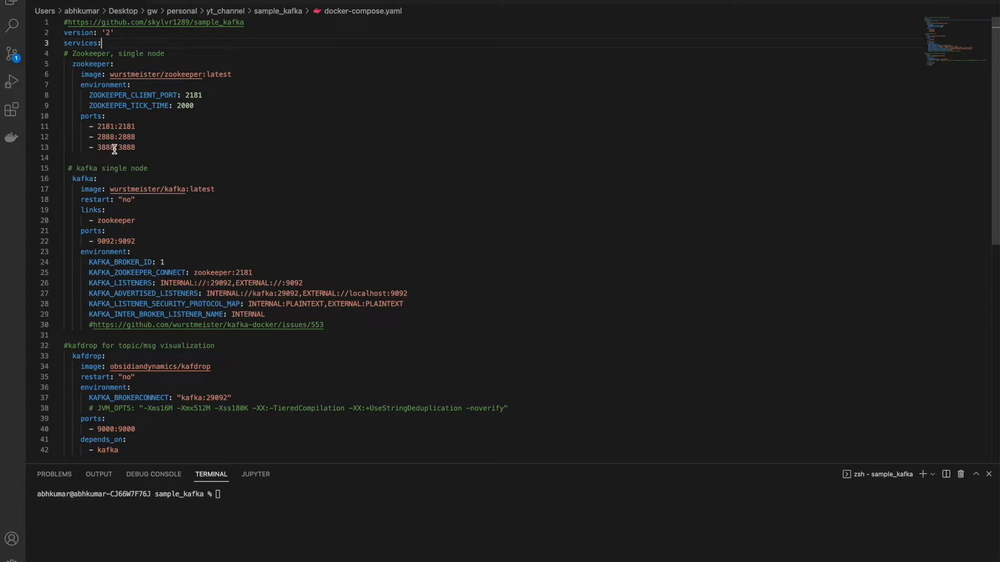
mouse_move(139, 147)
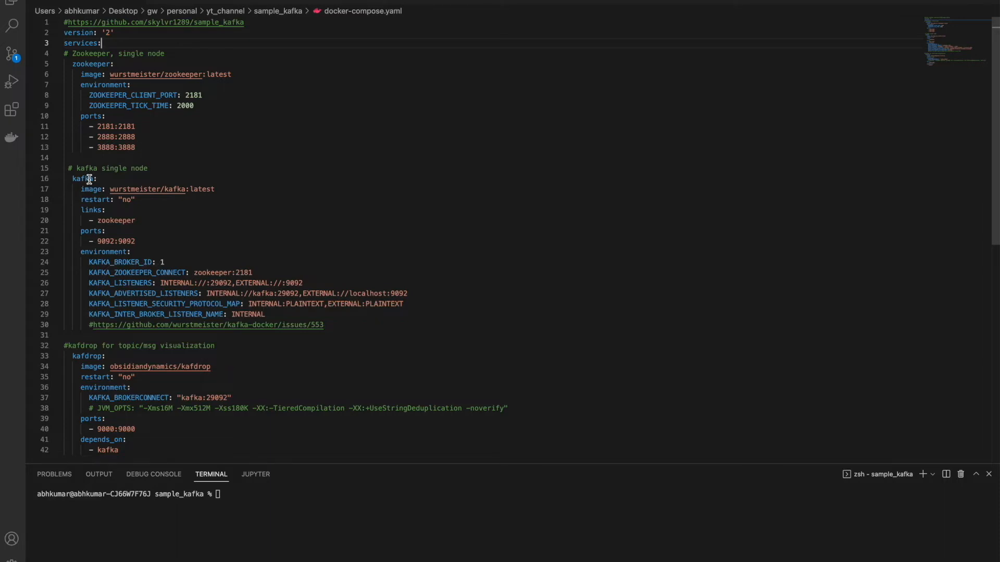
scroll("down", 3)
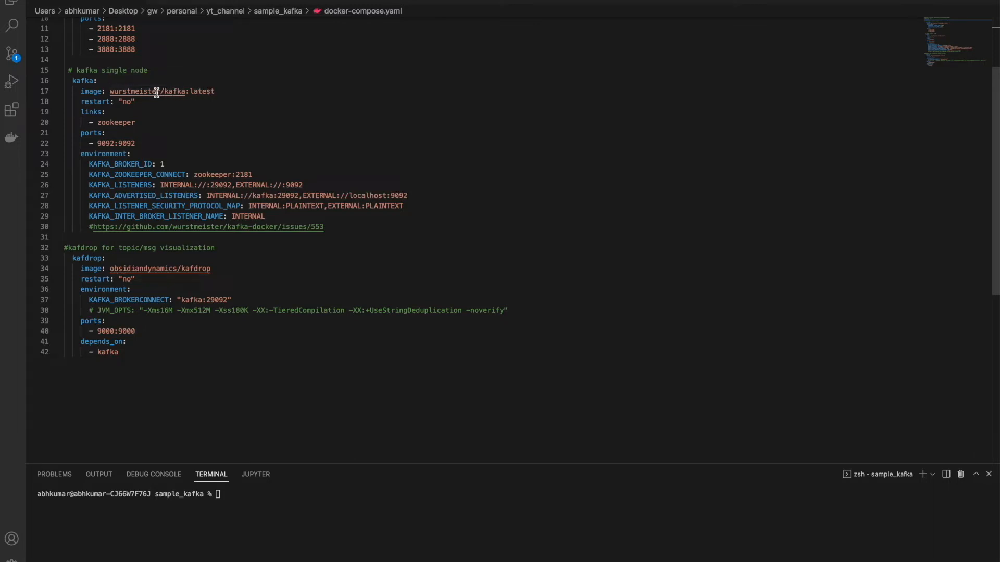
mouse_move(132, 146)
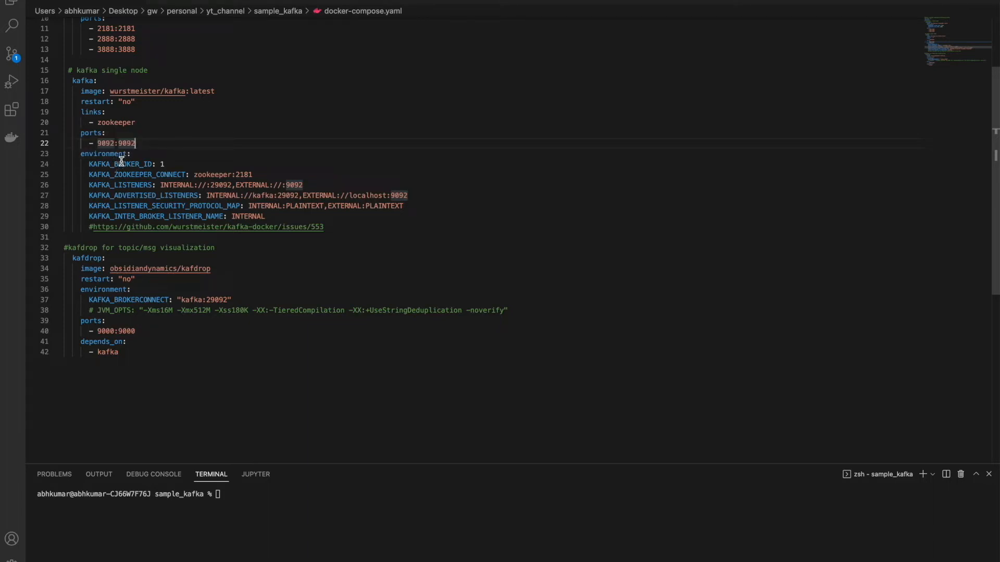
mouse_move(137, 164)
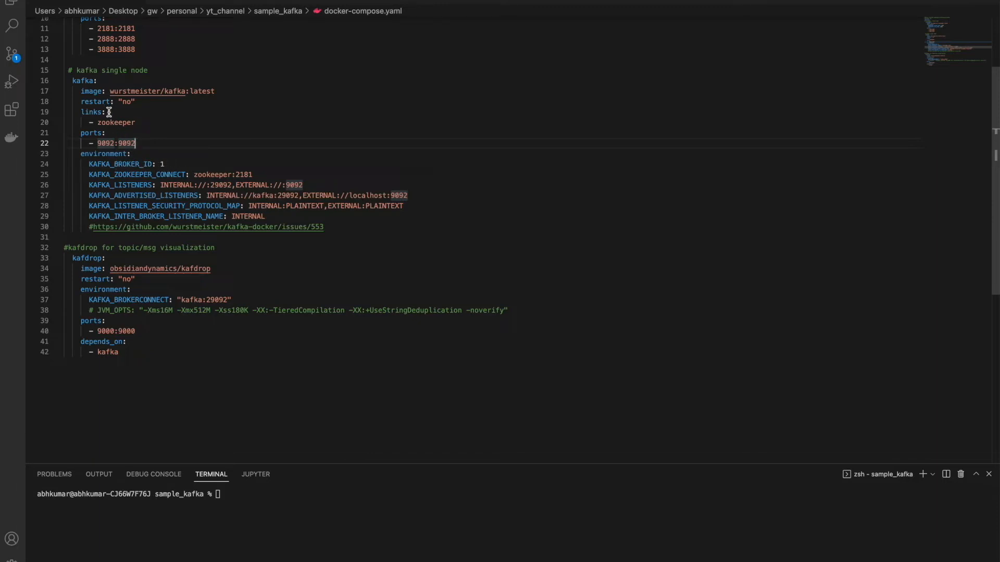
mouse_move(130, 159)
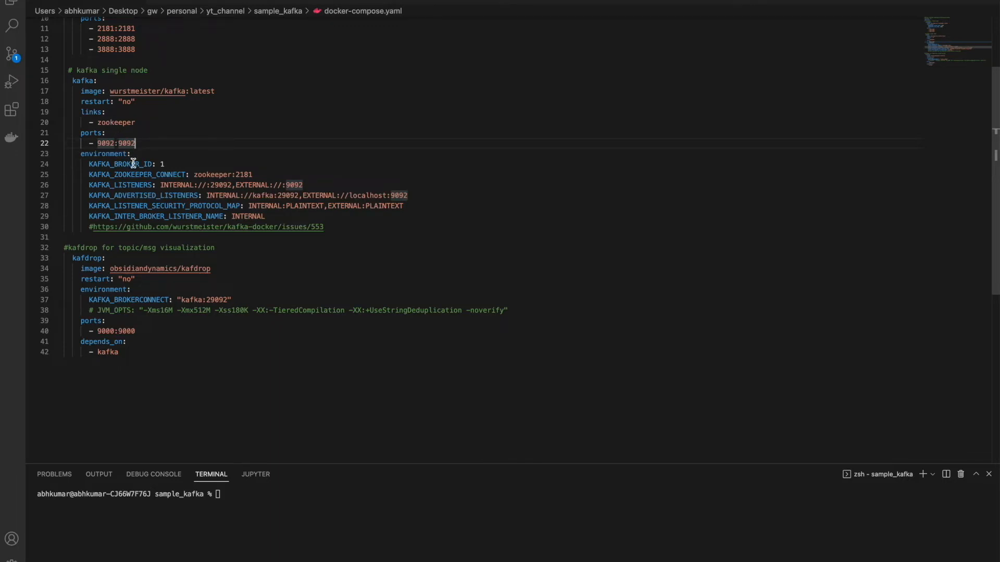
mouse_move(157, 170)
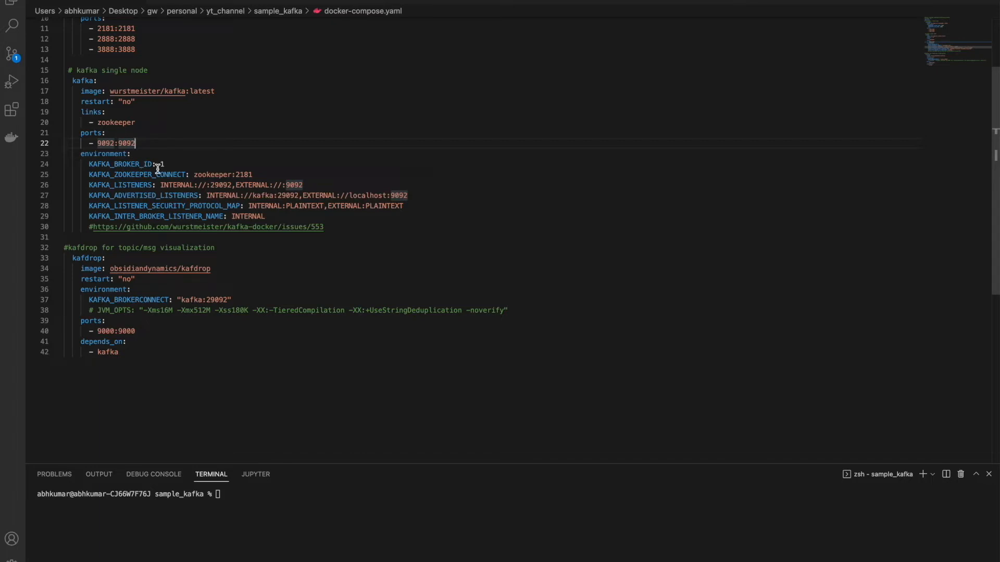
double_click(147, 164)
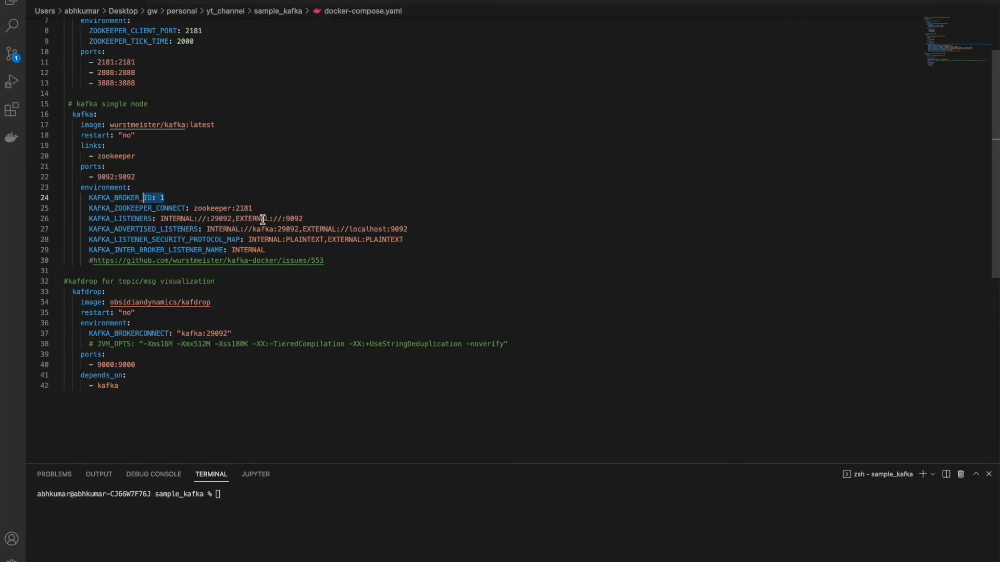
mouse_move(272, 219)
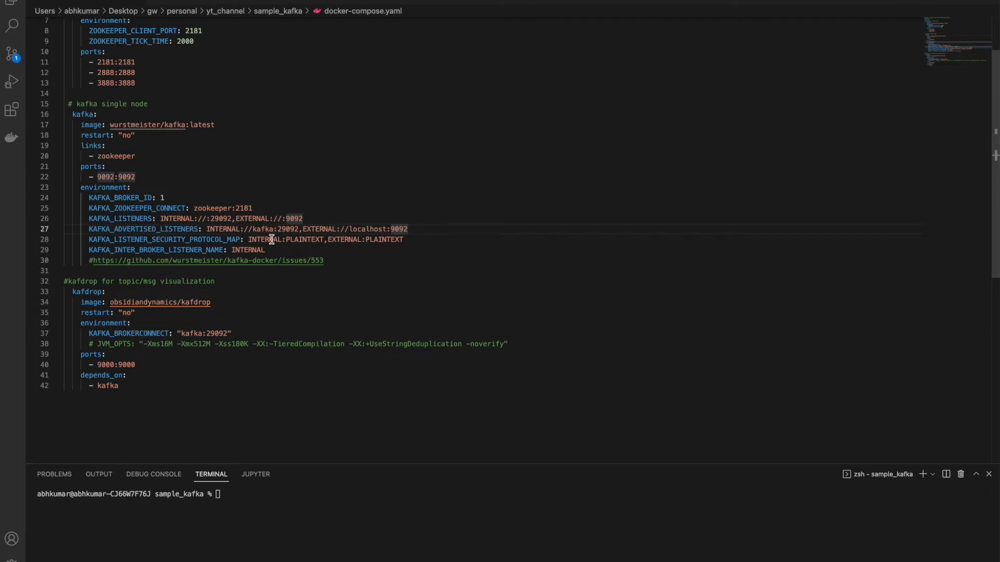
mouse_move(214, 229)
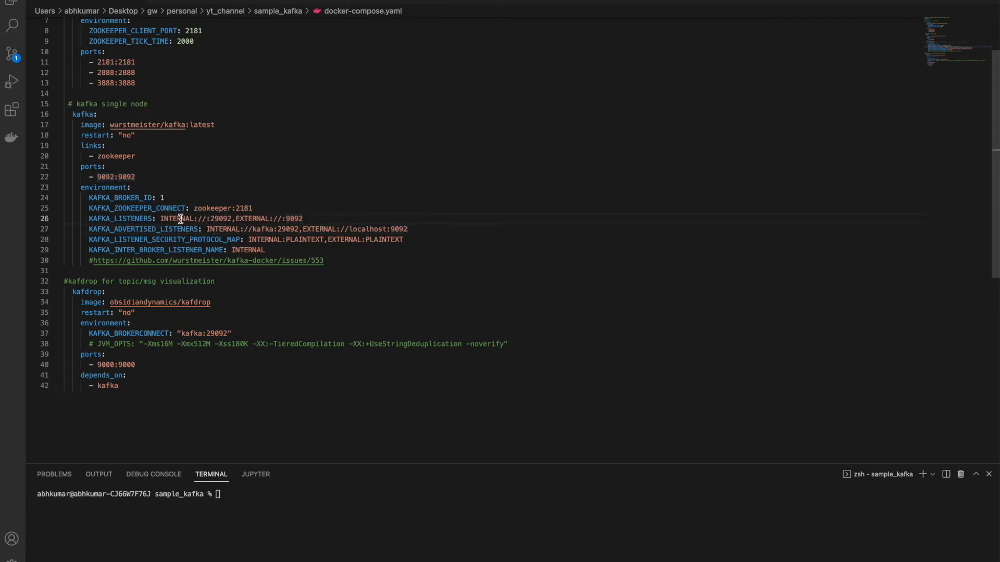
double_click(252, 218)
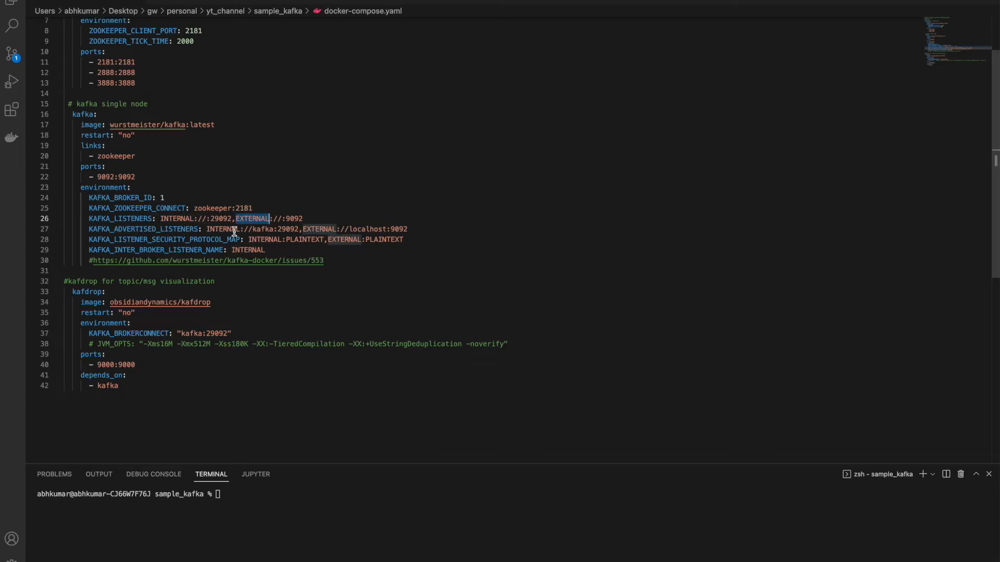
double_click(307, 239)
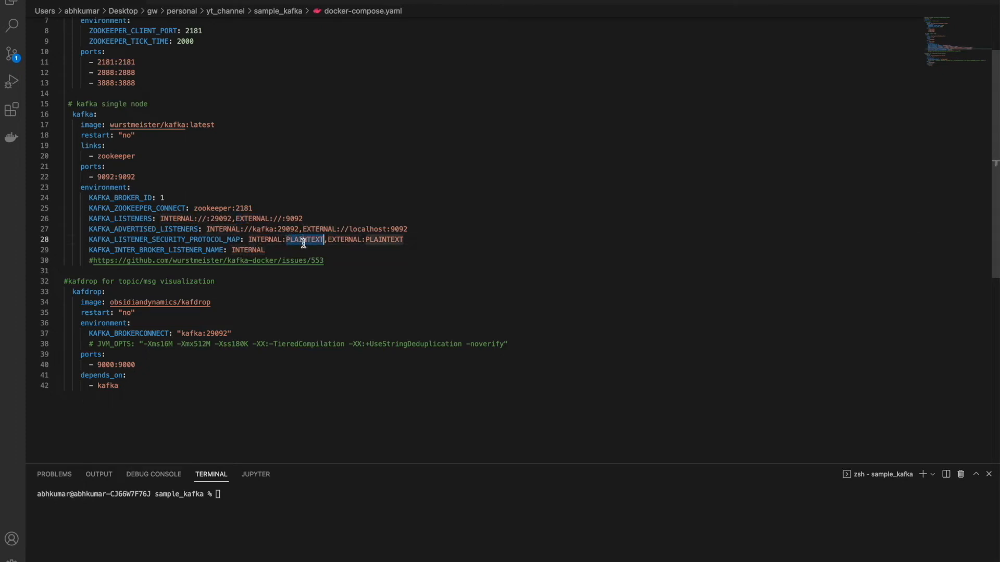
double_click(383, 239)
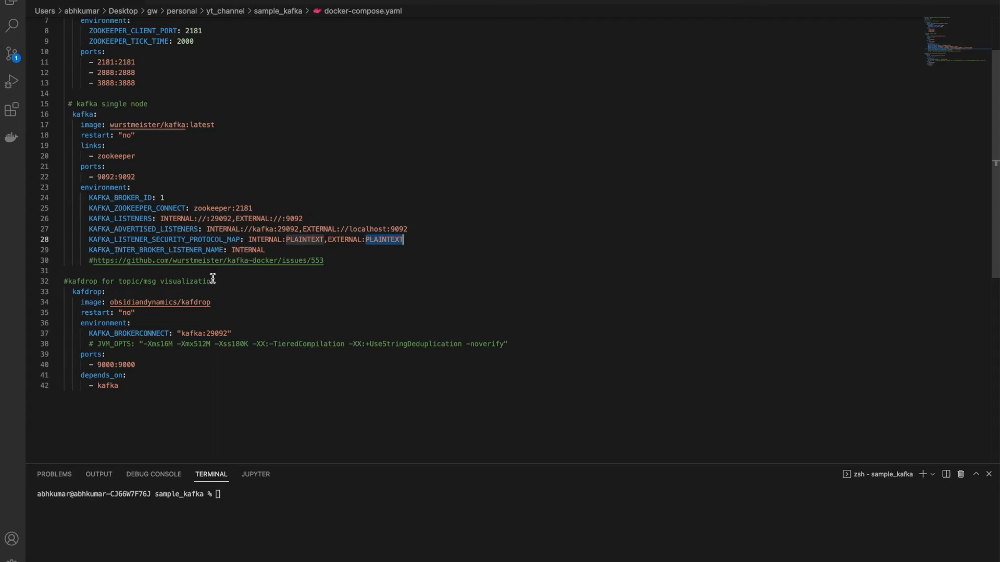
scroll("down", 3)
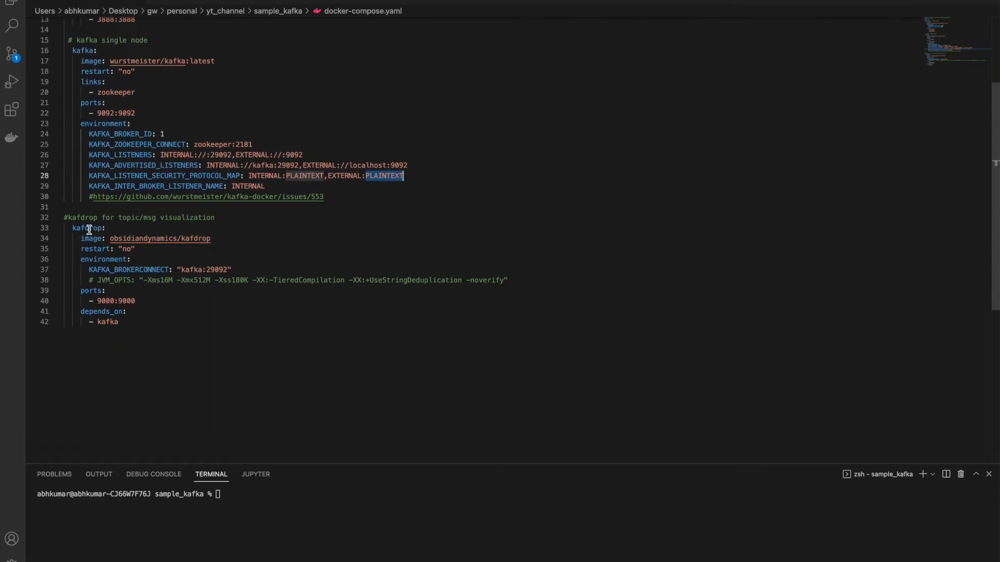
mouse_move(102, 228)
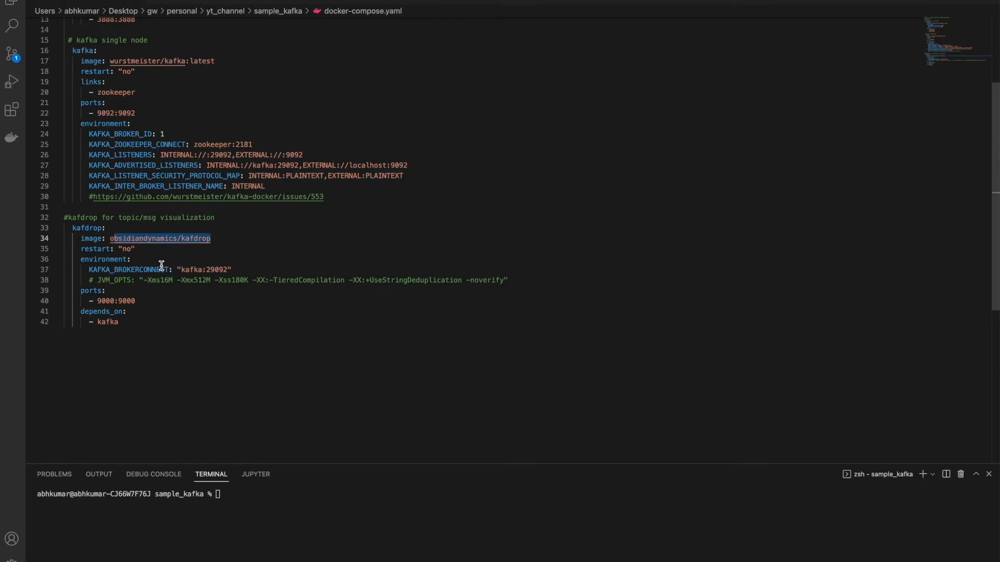
mouse_move(184, 270)
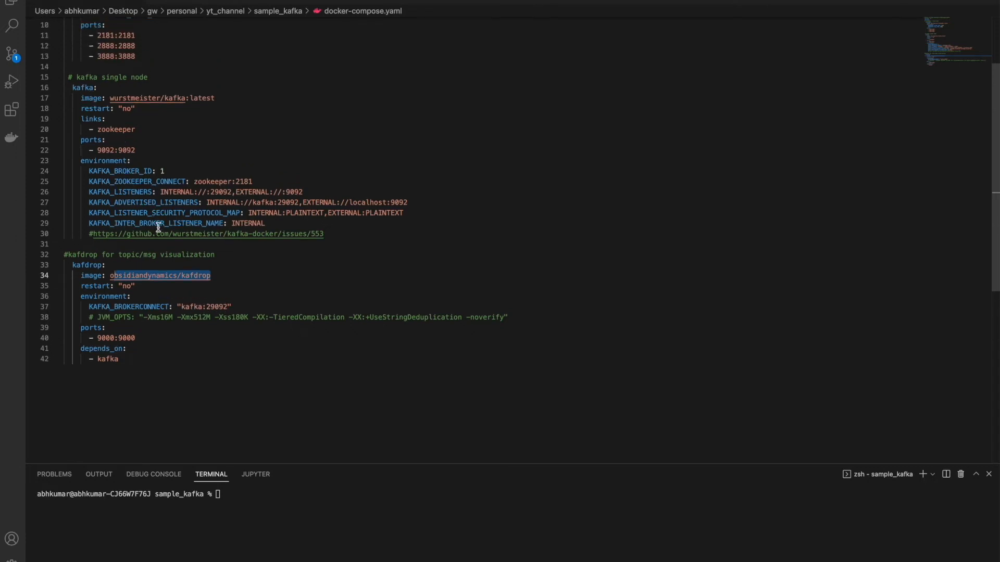
mouse_move(217, 306)
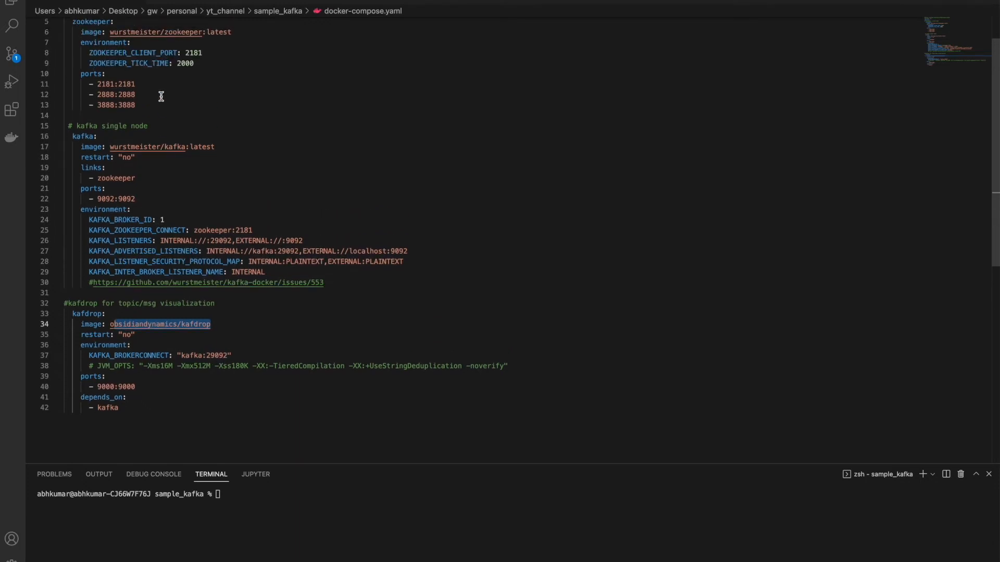
mouse_move(119, 182)
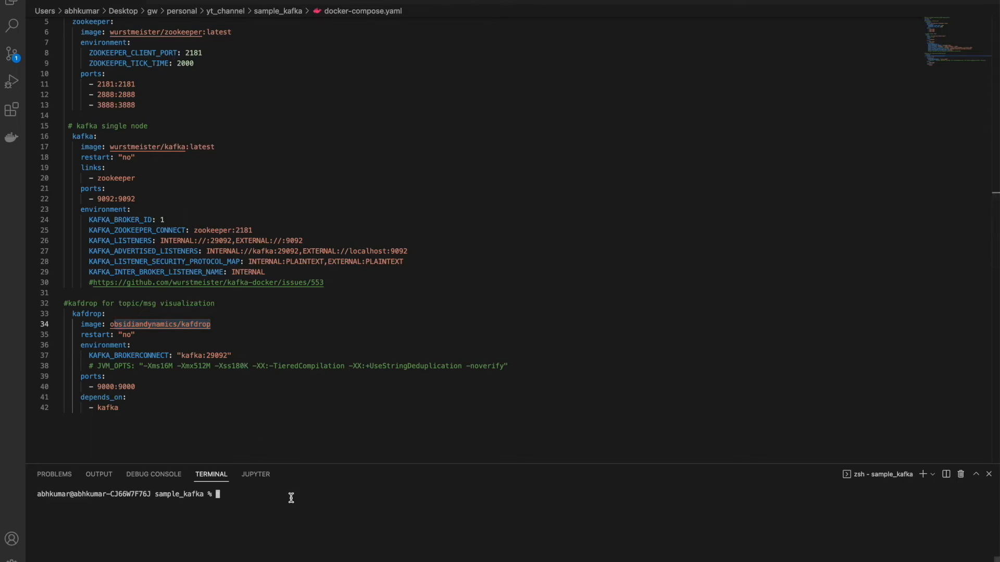
Run docker-compose up -d to start zookeeper, kafka and kafdrop, then switch applications
type("docker-compose up -d")
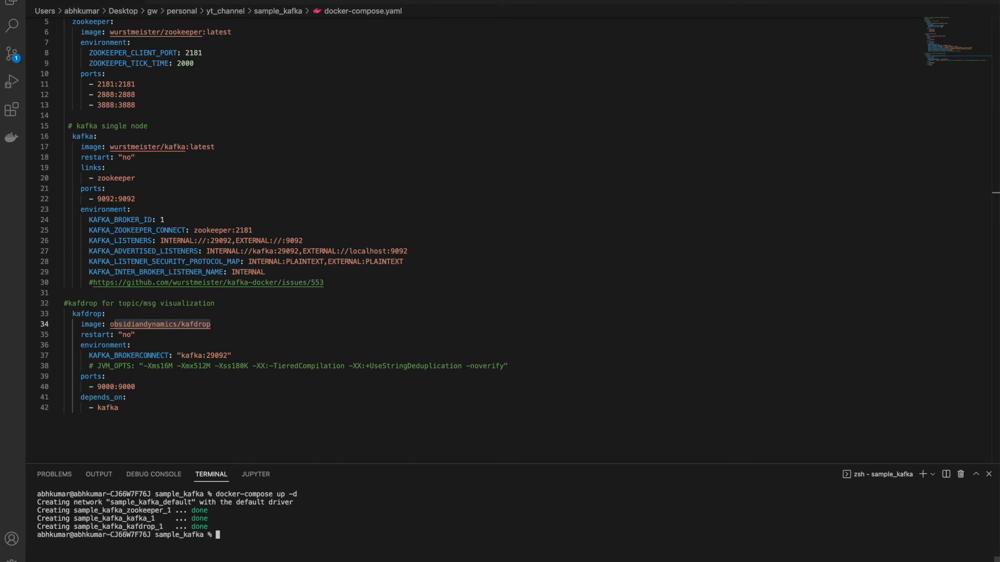
key("cmd+tab")
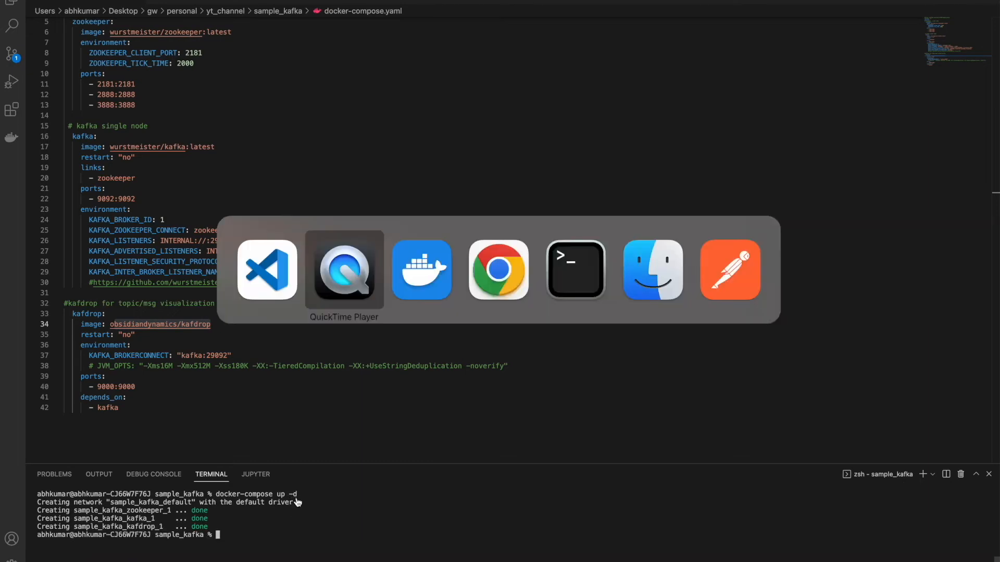
In Docker Desktop, expand the running sample_kafka stack and check the kafdrop container's logs
left_click(421, 270)
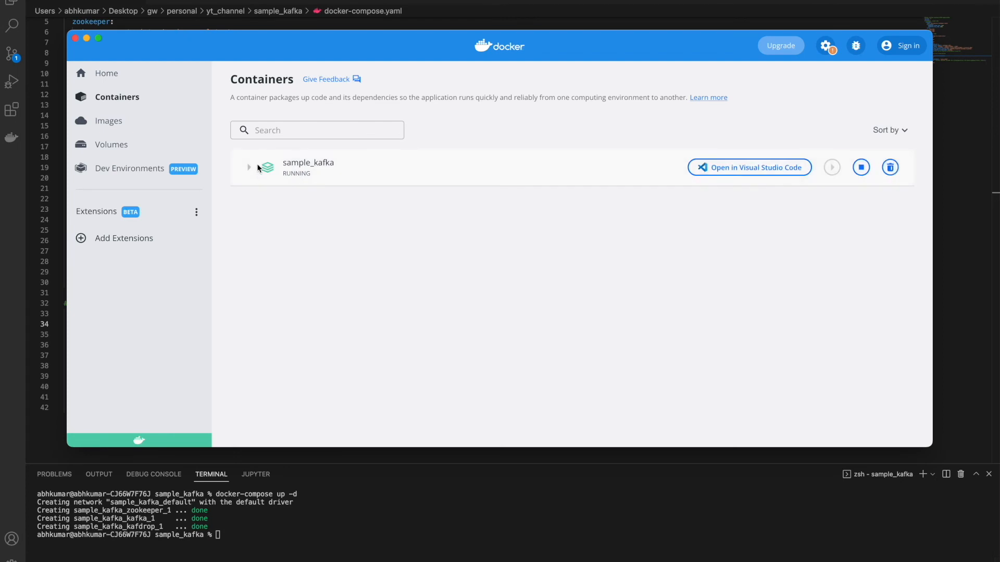
left_click(248, 167)
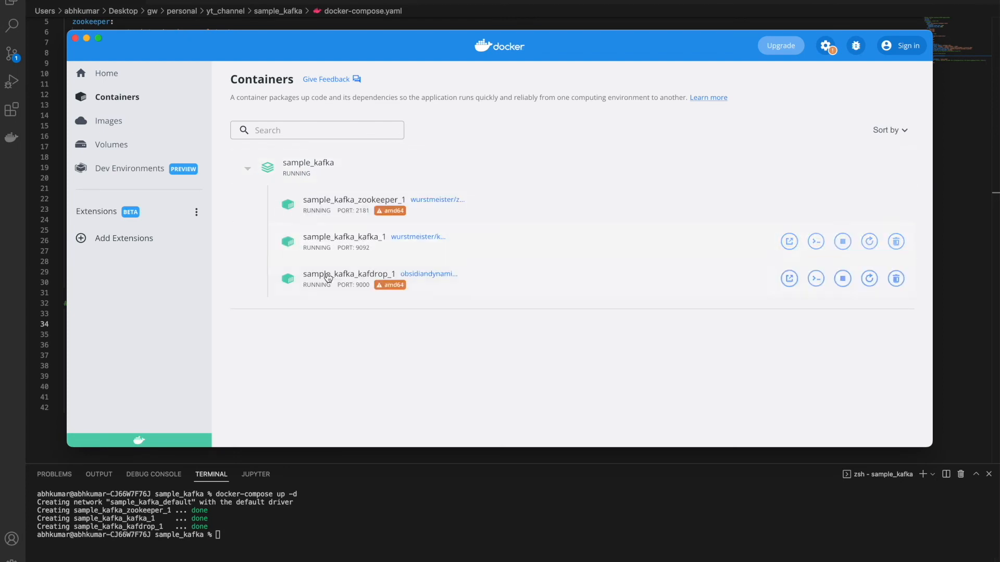
mouse_move(321, 292)
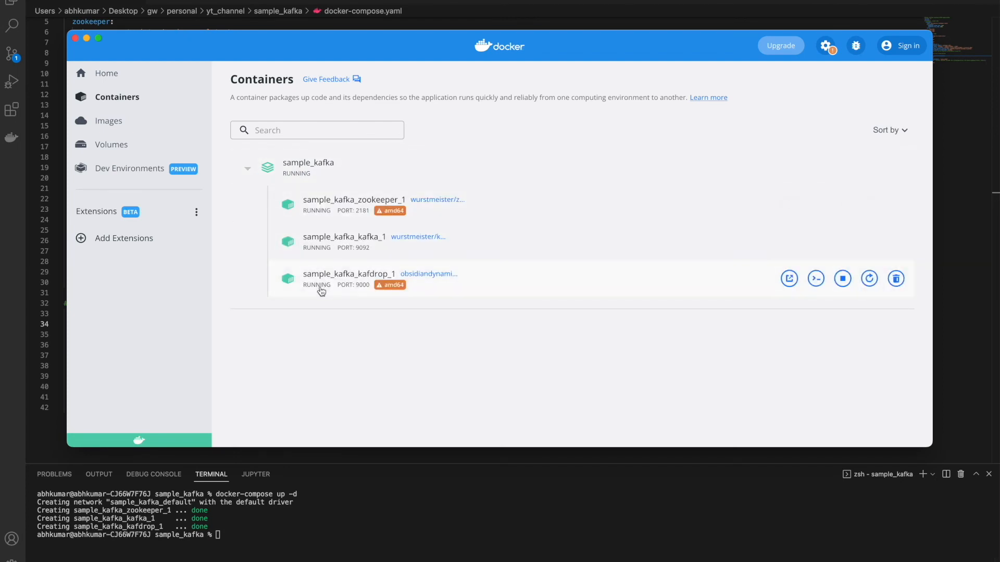
left_click(349, 274)
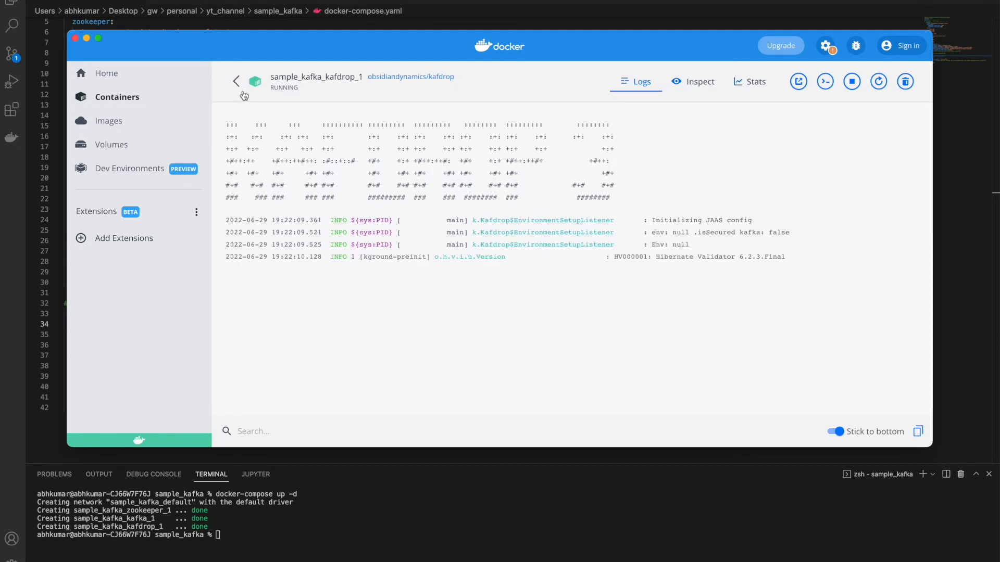
left_click(236, 82)
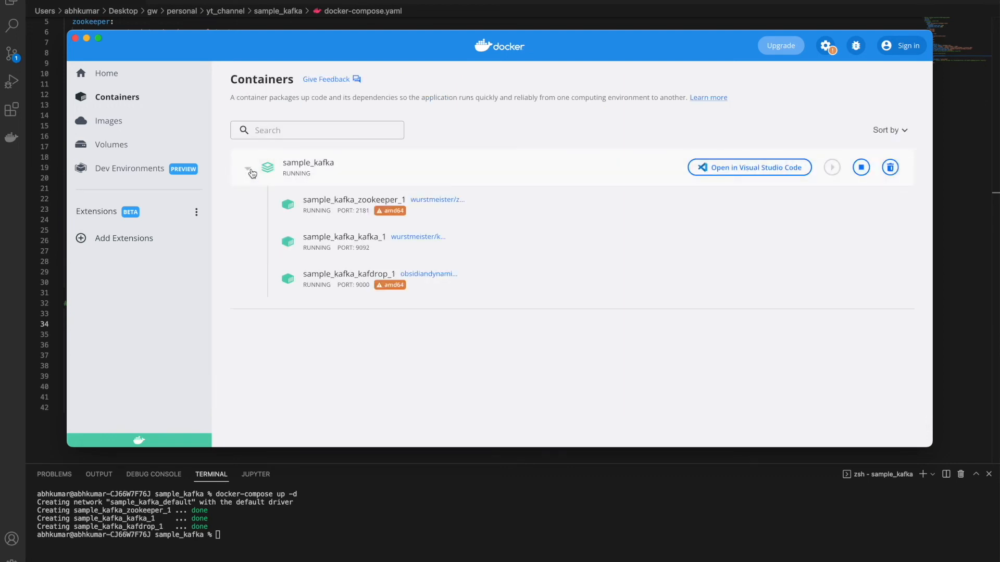
left_click(247, 173)
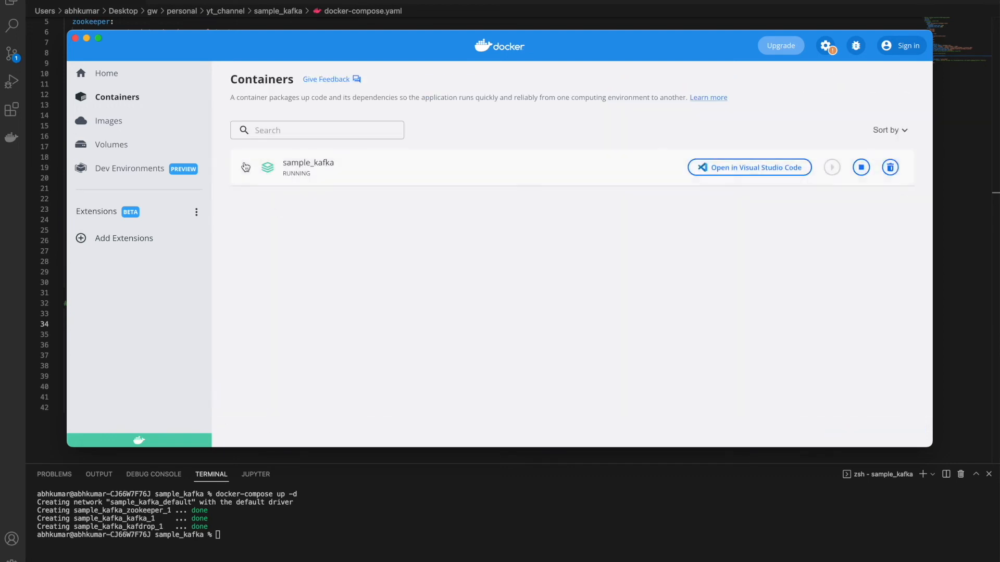
View the kafdrop logs and highlight the 'Started application' line on port 9000
left_click(308, 162)
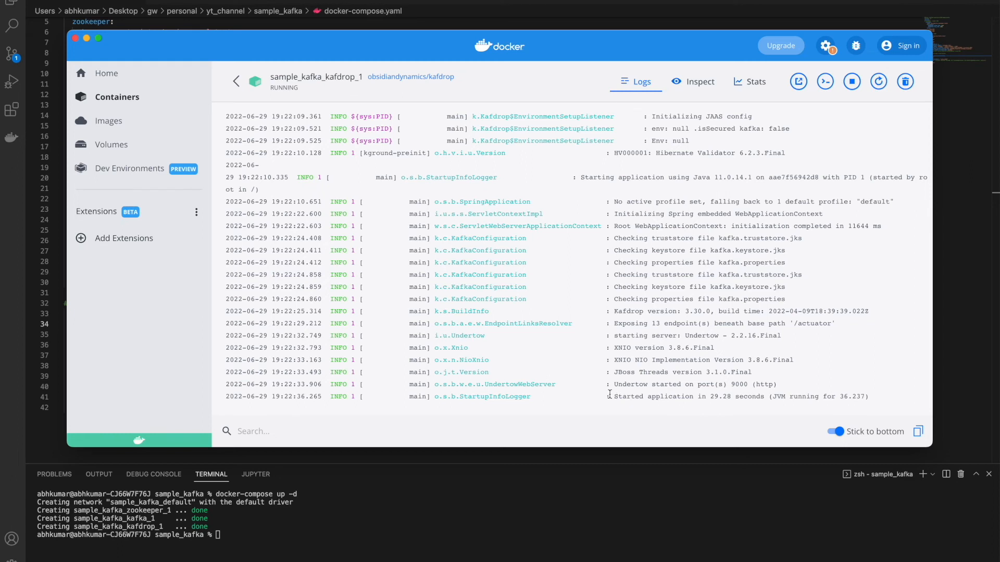
left_click_drag(611, 396, 867, 396)
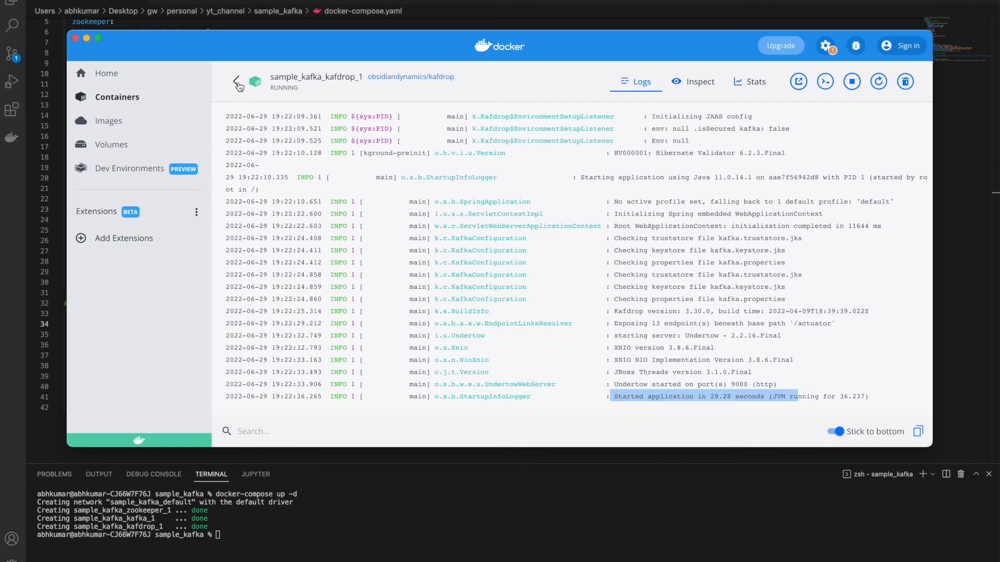
mouse_move(407, 182)
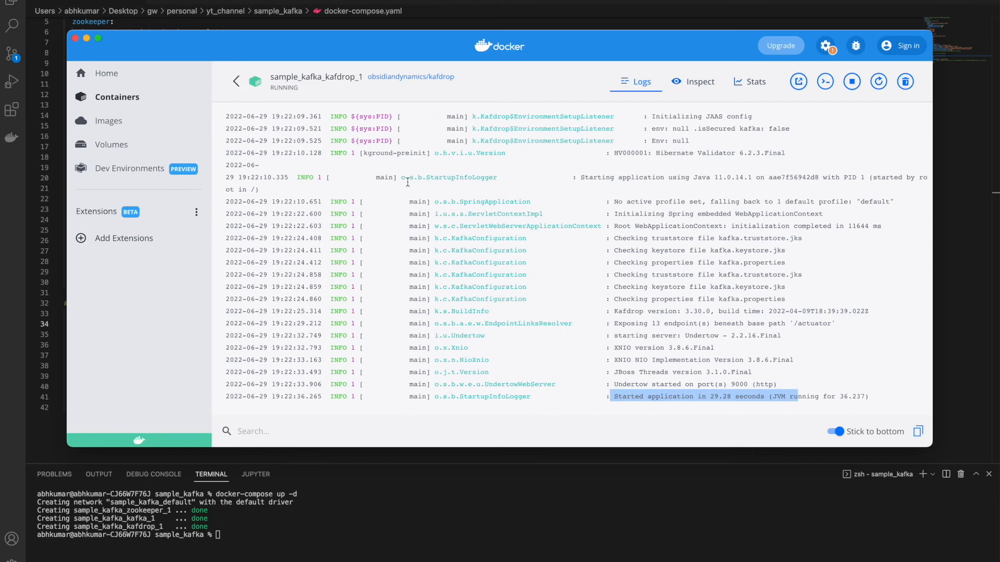
mouse_move(733, 390)
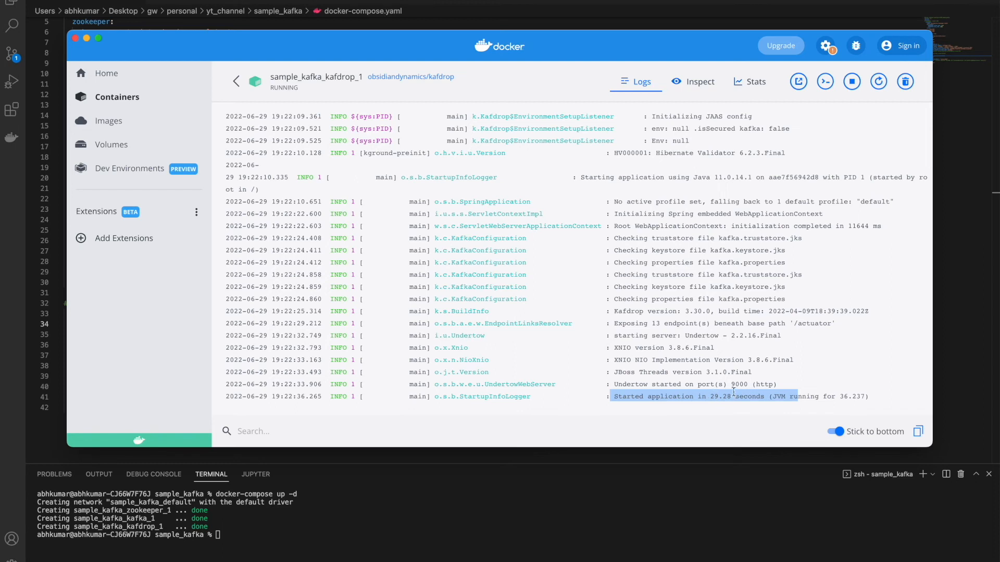
mouse_move(580, 385)
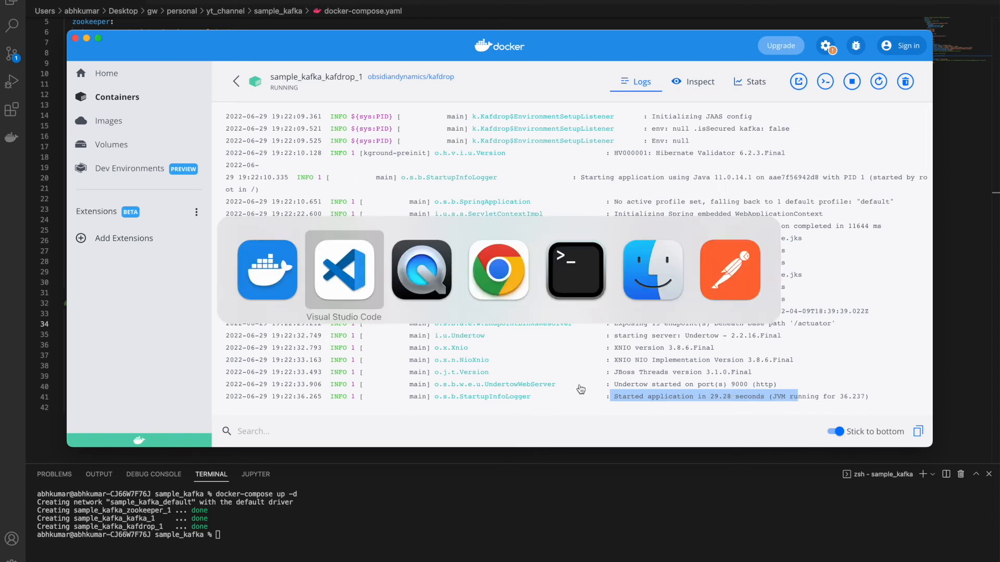
Switch to Chrome with Kafdrop at localhost:9000 showing one broker and no topics
left_click(497, 269)
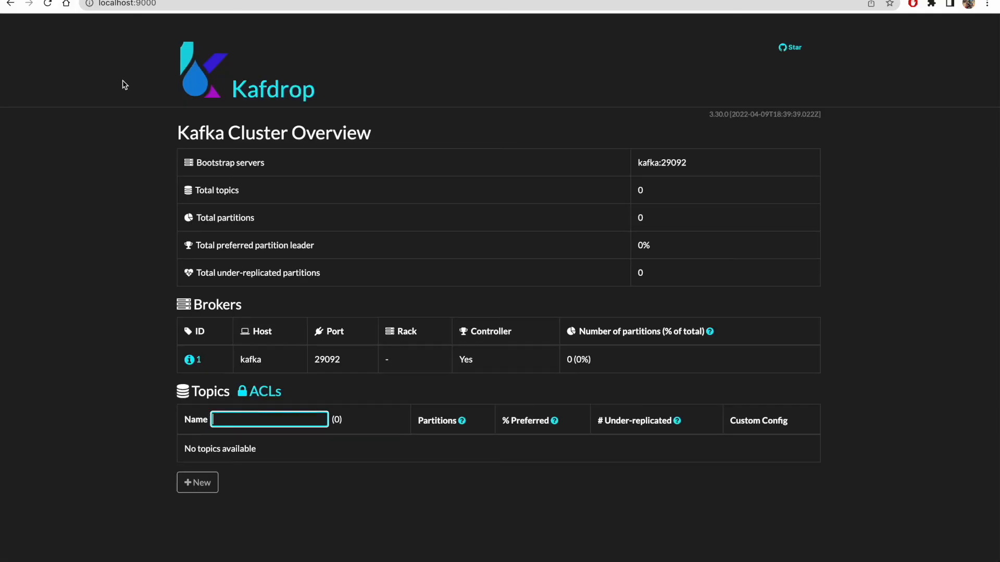
mouse_move(117, 168)
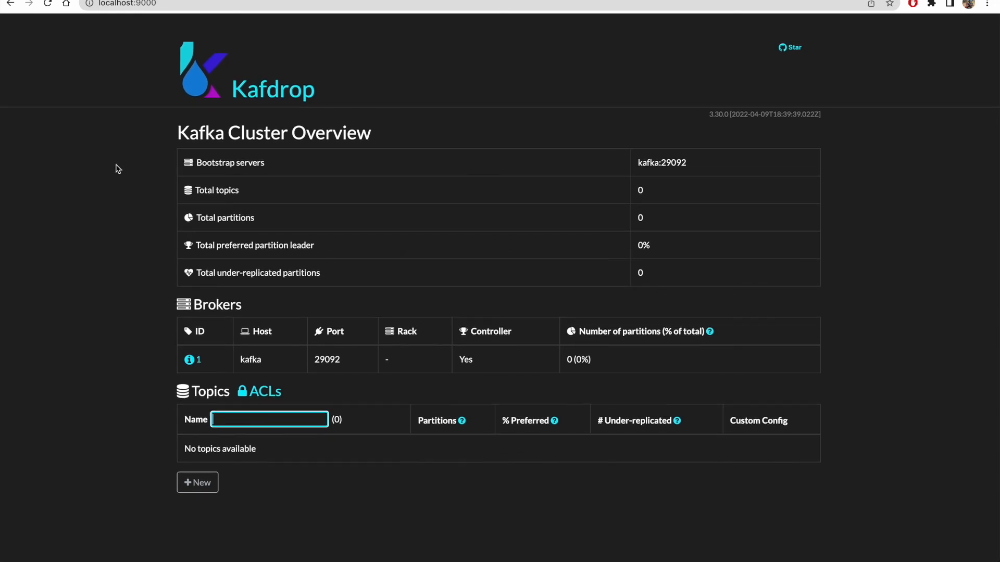
mouse_move(207, 82)
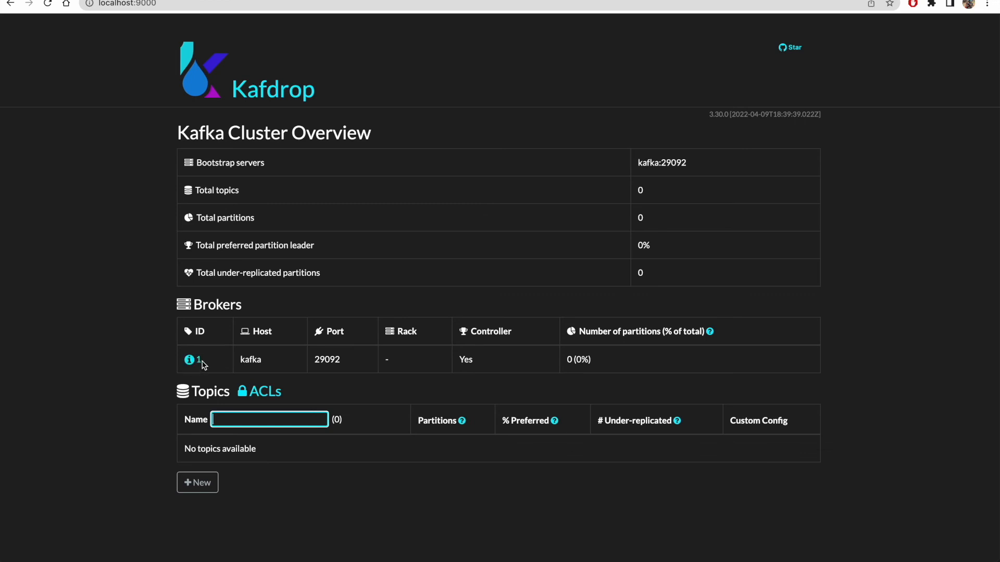
mouse_move(211, 369)
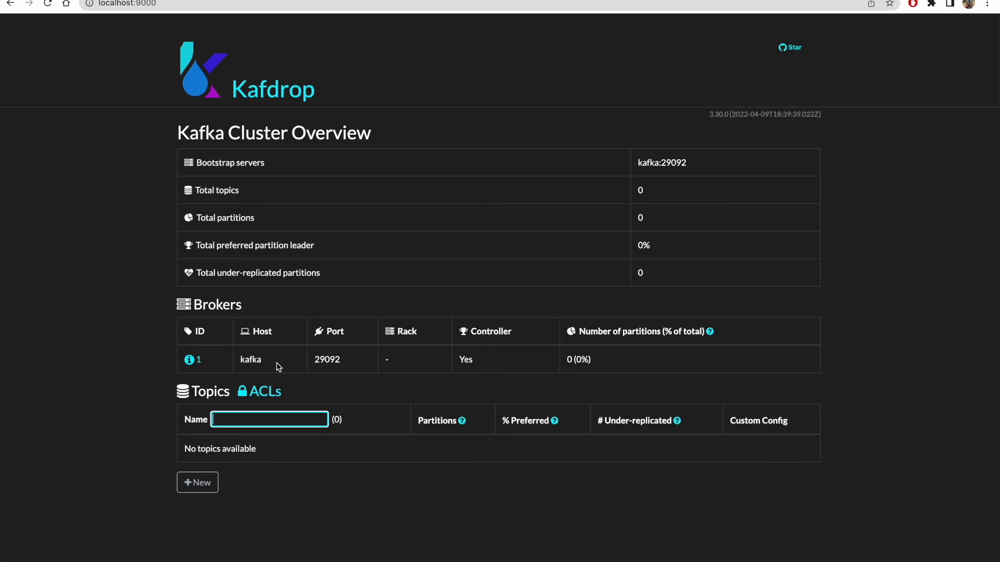
Inspect broker 1 (host kafka, port 29092, controller, zero topics), then go back to the overview
left_click(195, 358)
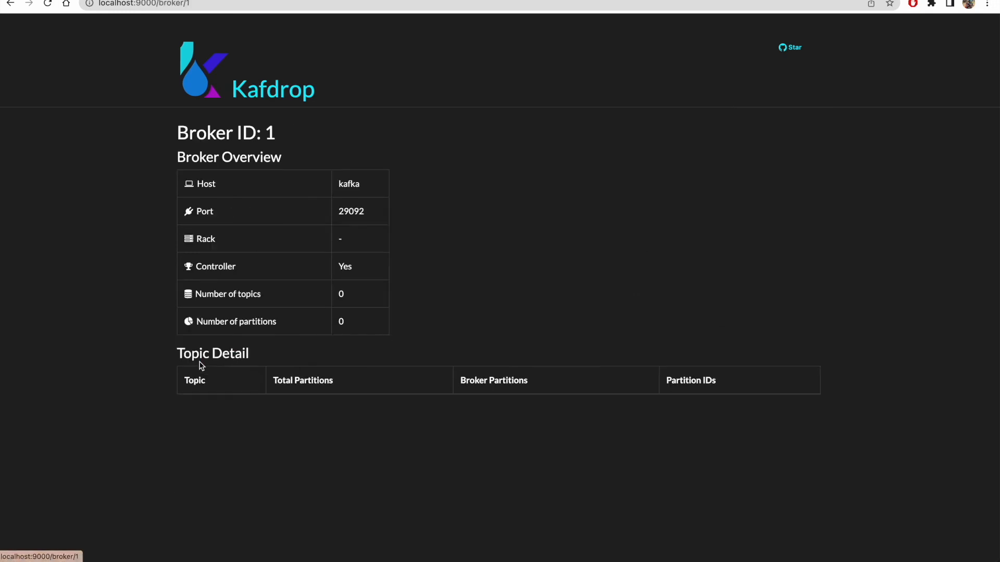
mouse_move(264, 317)
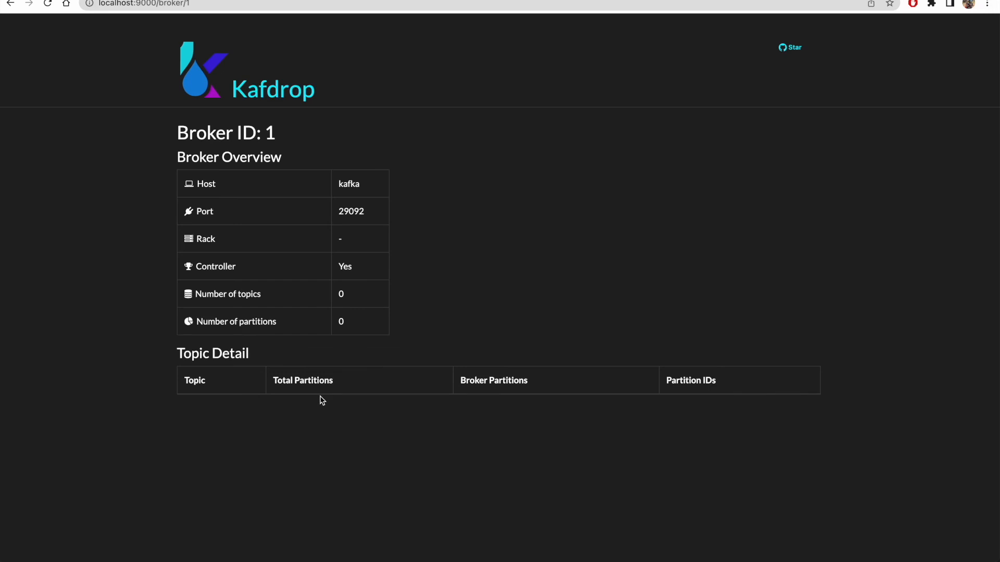
mouse_move(394, 445)
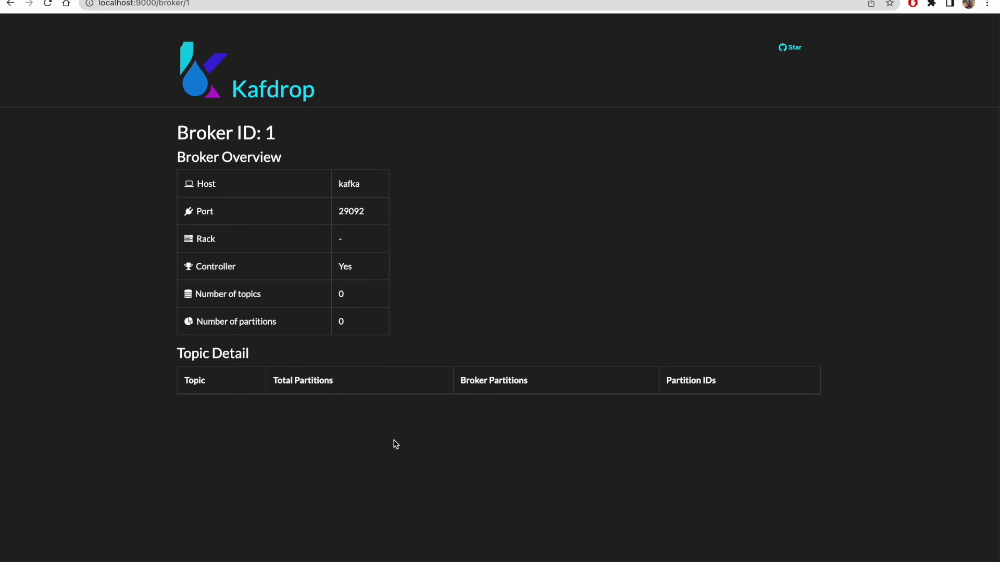
mouse_move(270, 213)
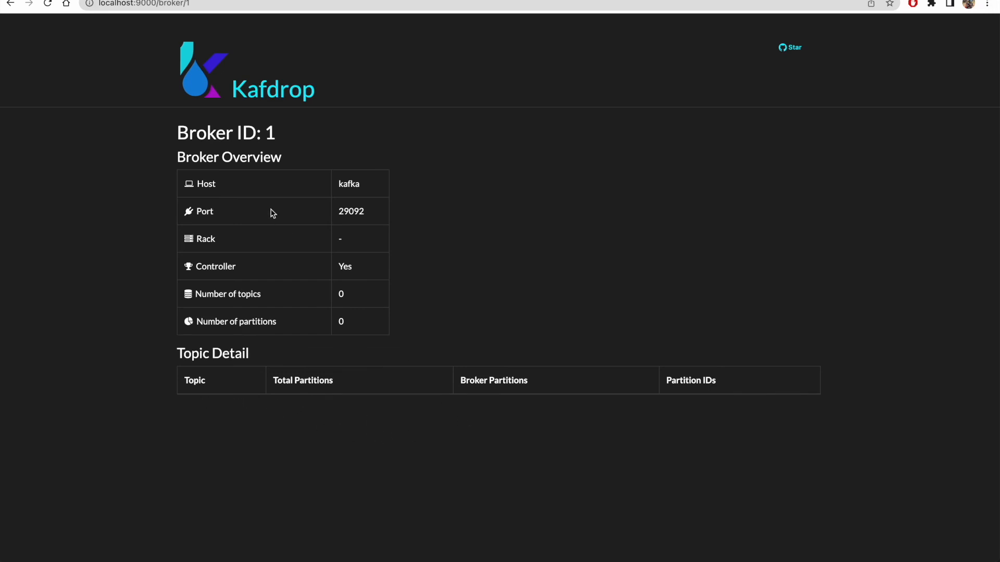
mouse_move(273, 89)
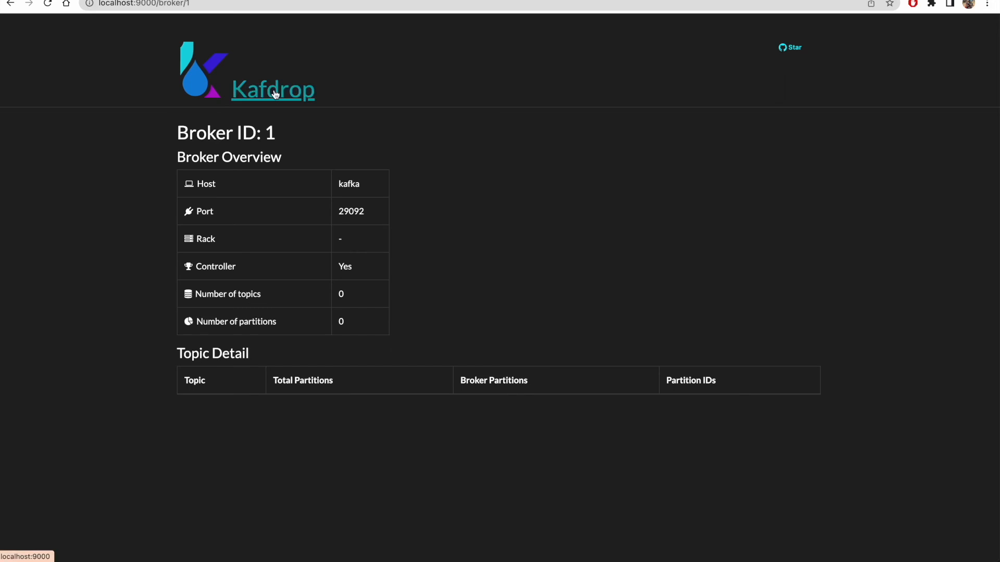
left_click(272, 89)
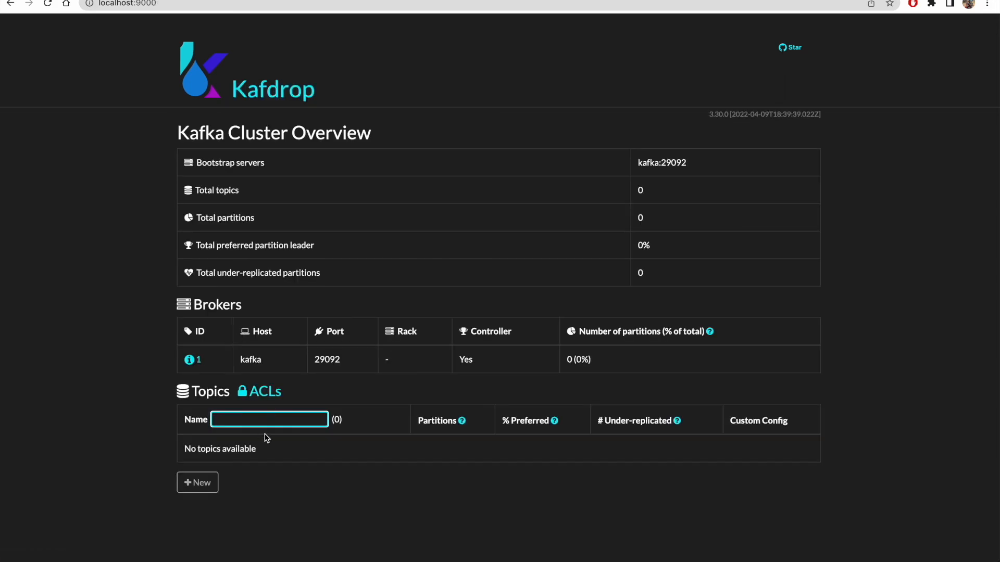
mouse_move(197, 483)
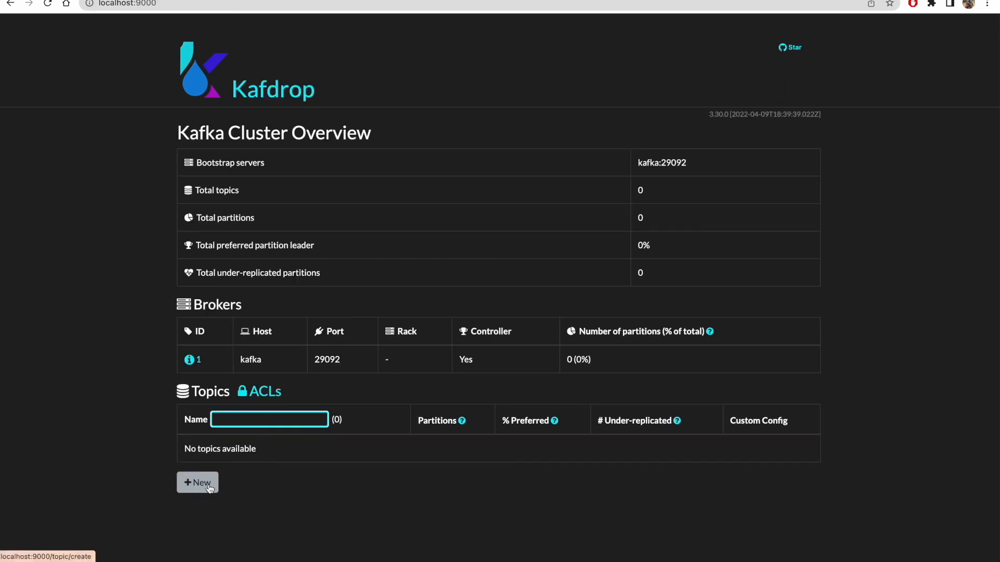
Create the topic 'orders' with 1 partition and replication factor 1, returning to the overview
left_click(197, 483)
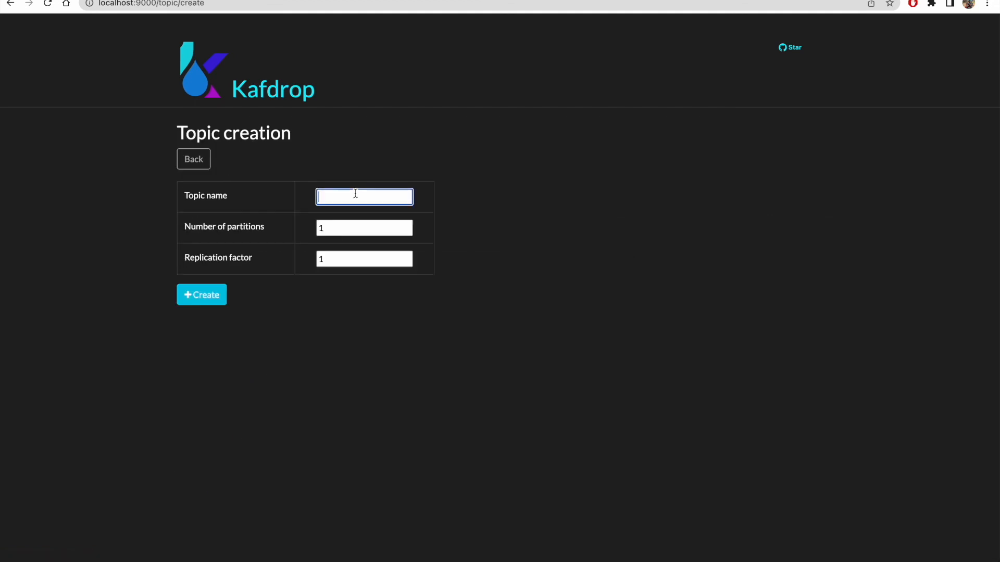
type("order")
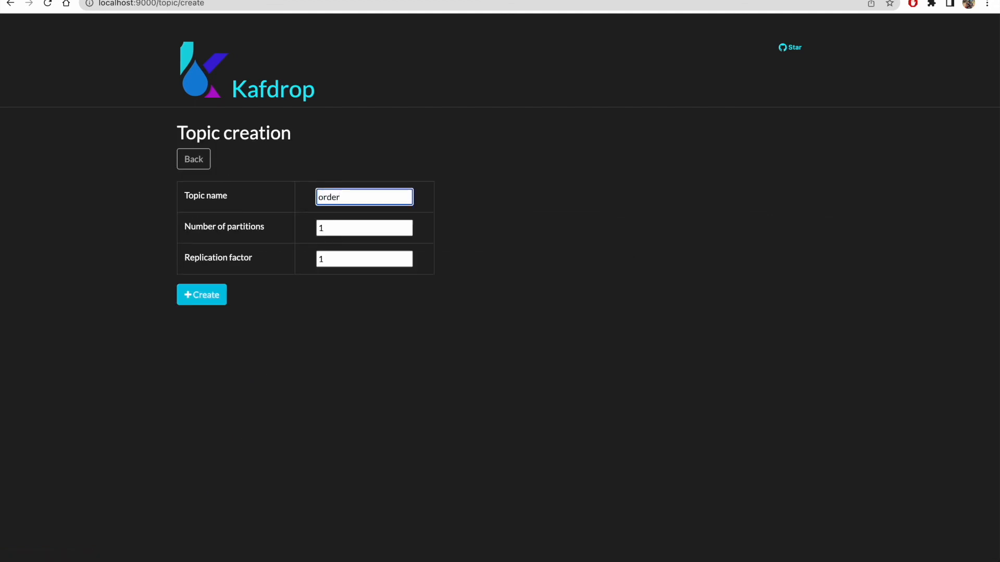
left_click(201, 295)
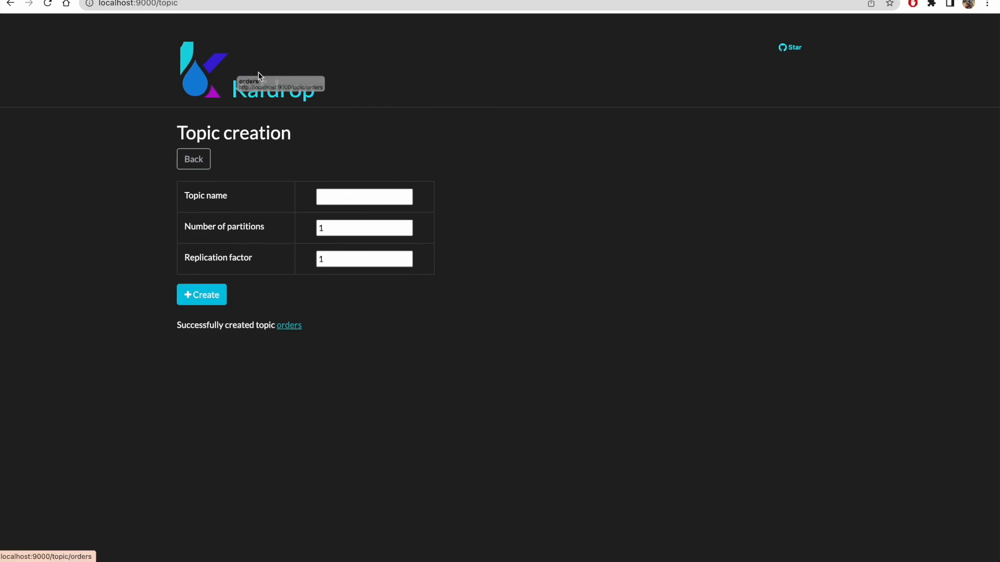
left_click(203, 71)
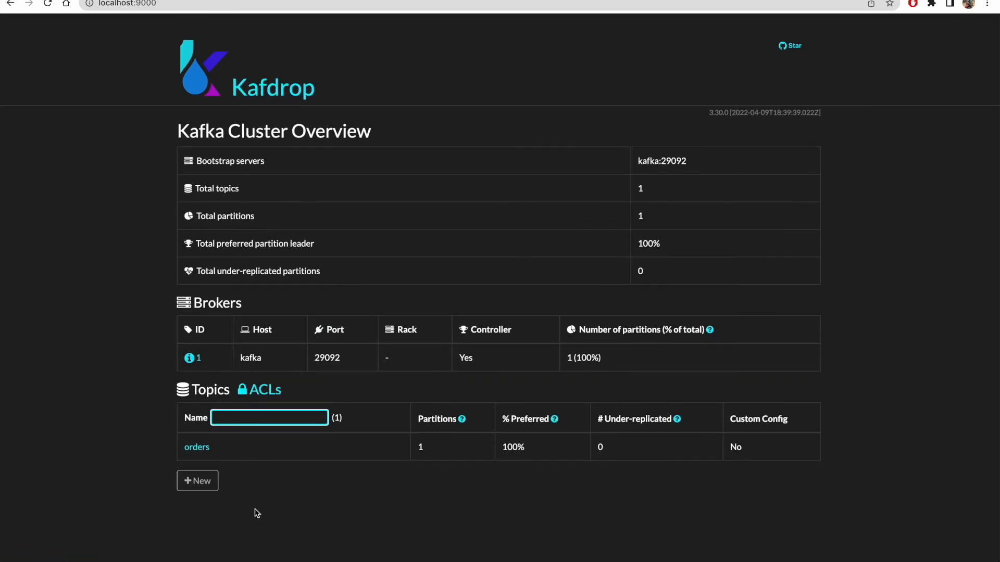
View the orders topic's partition 0 messages, which show none at offset 0
left_click(197, 446)
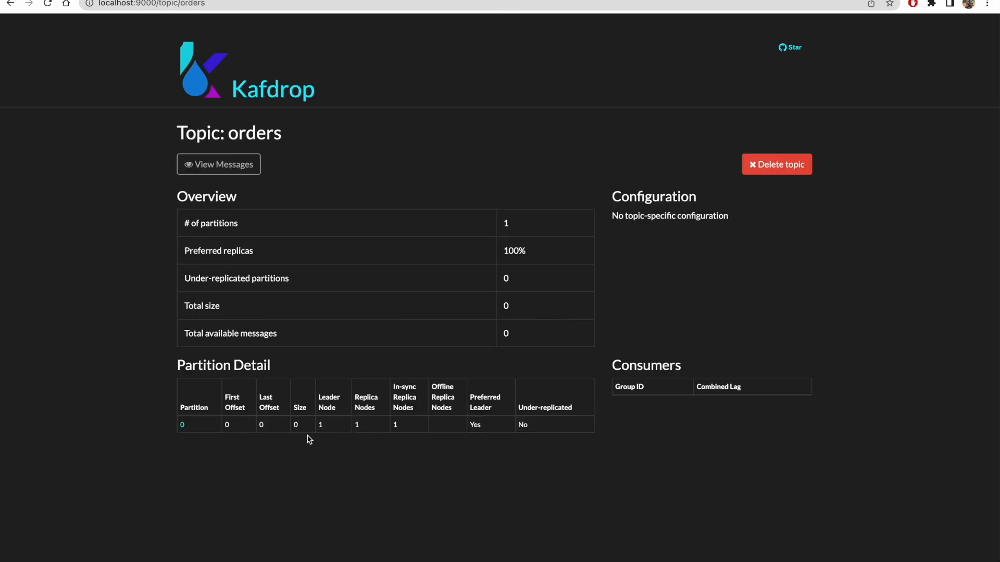
mouse_move(397, 436)
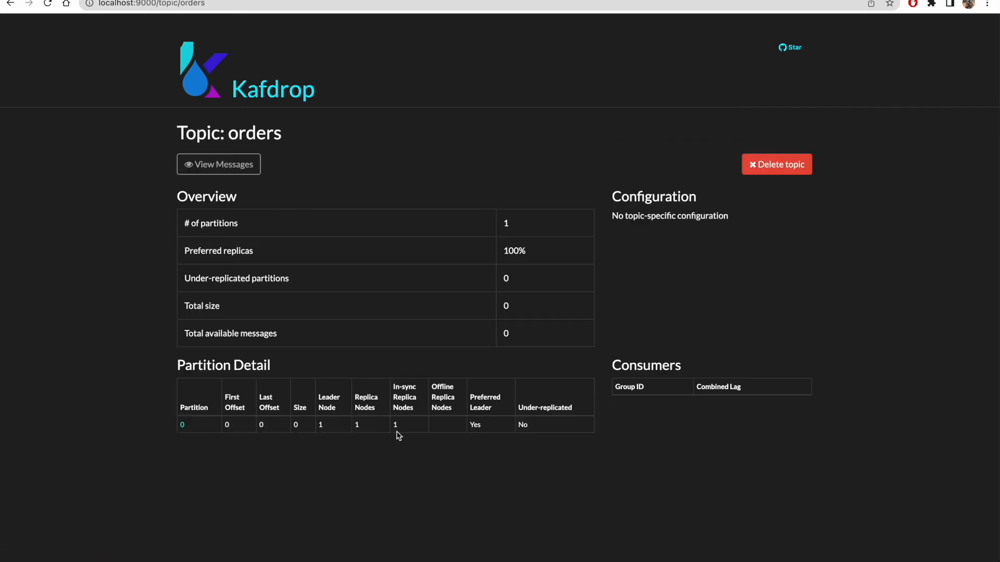
left_click(182, 425)
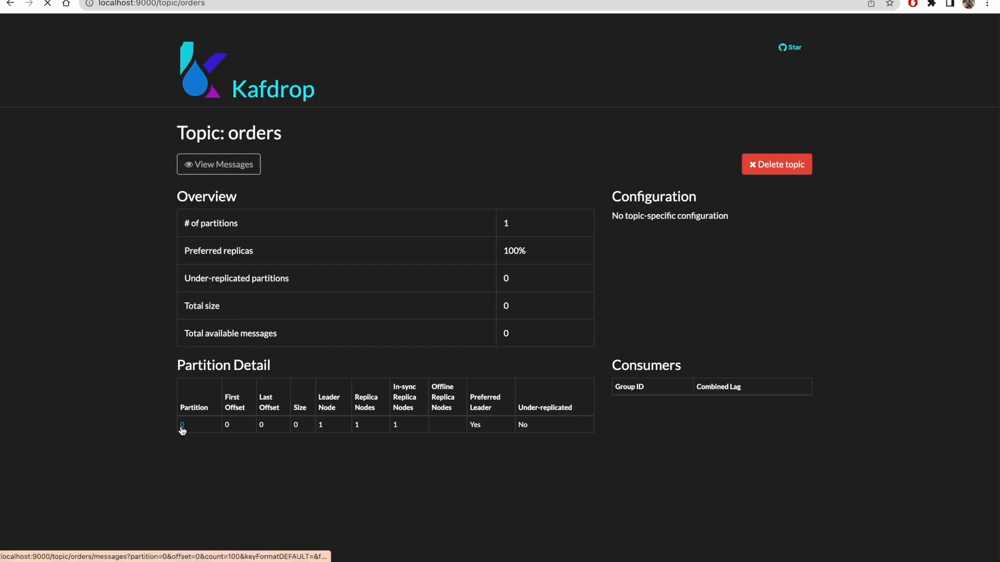
left_click(182, 425)
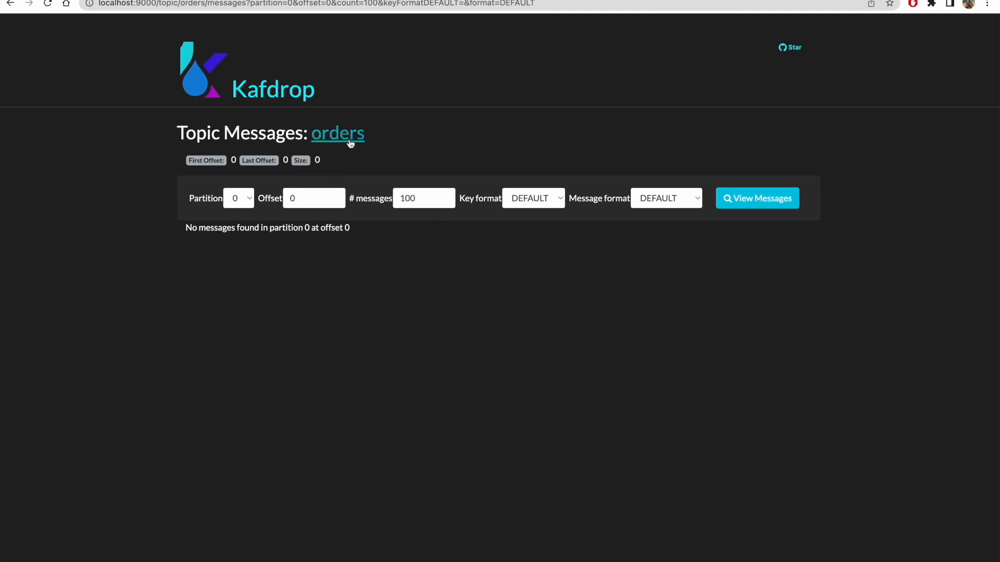
mouse_move(310, 119)
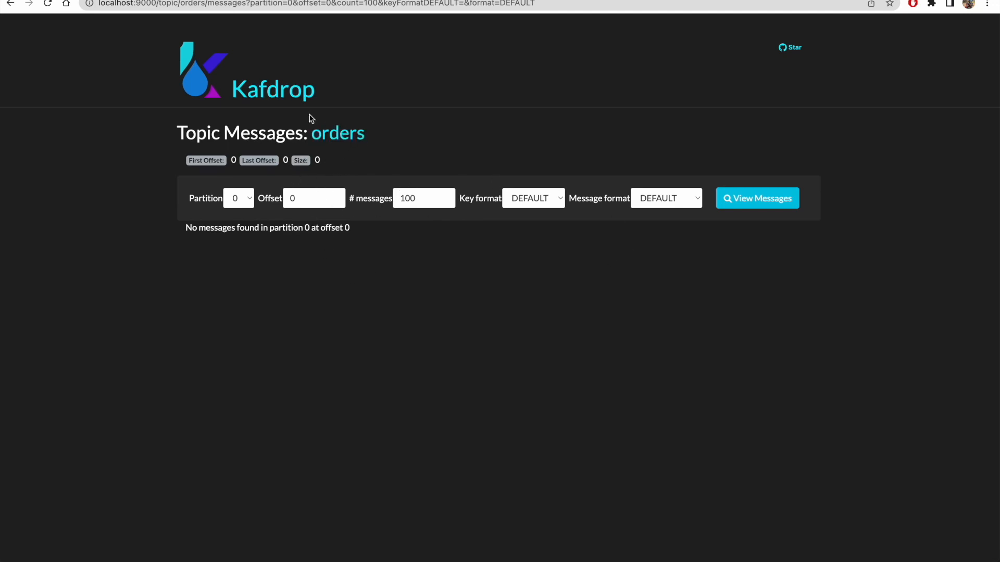
Go back to the cluster overview listing one broker and the orders topic
left_click(273, 88)
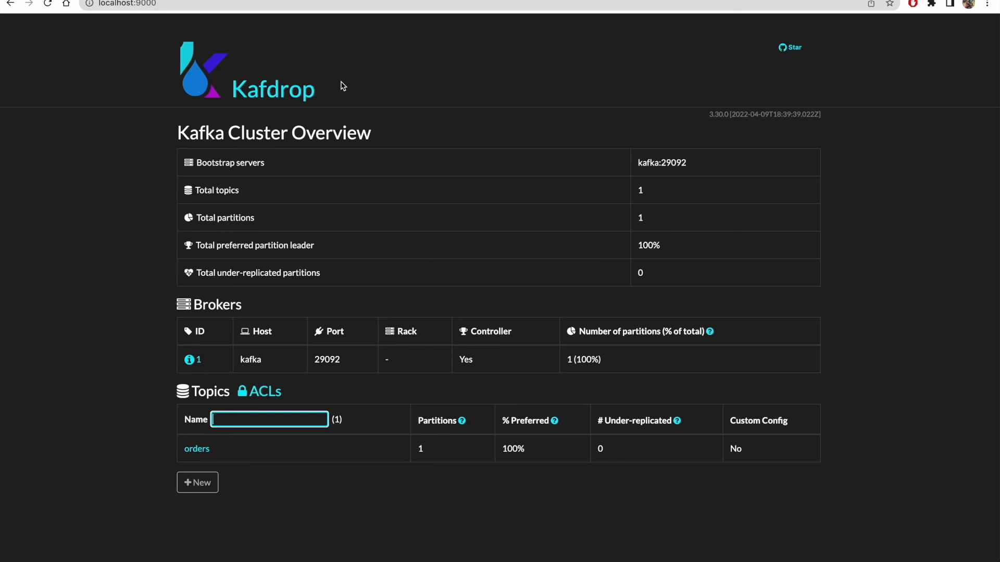
mouse_move(330, 103)
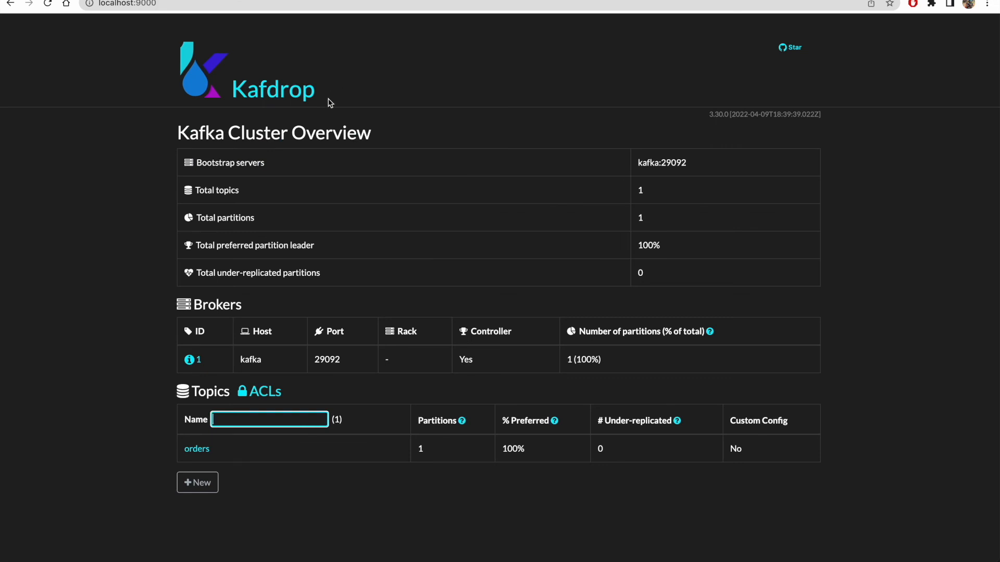
mouse_move(322, 220)
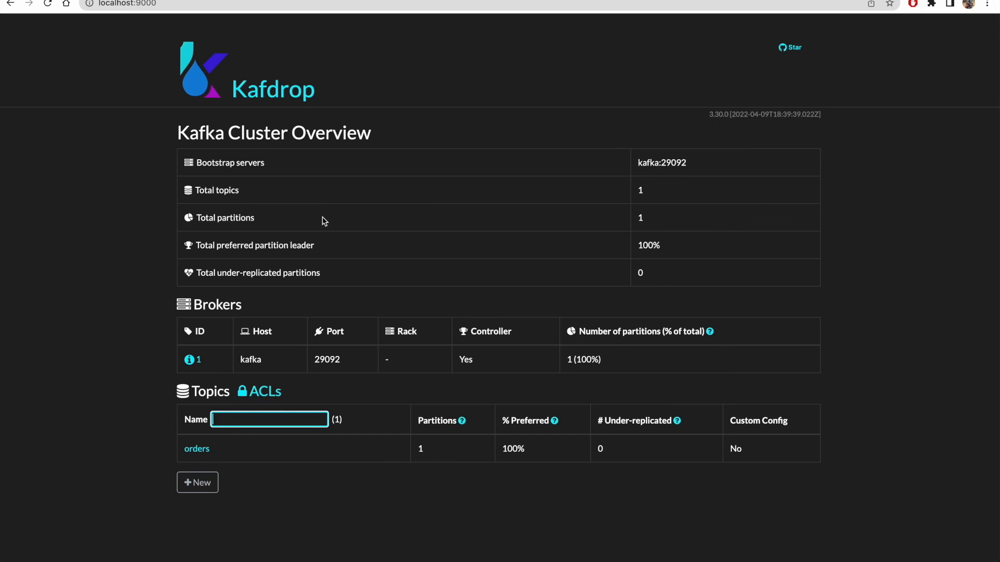
mouse_move(216, 361)
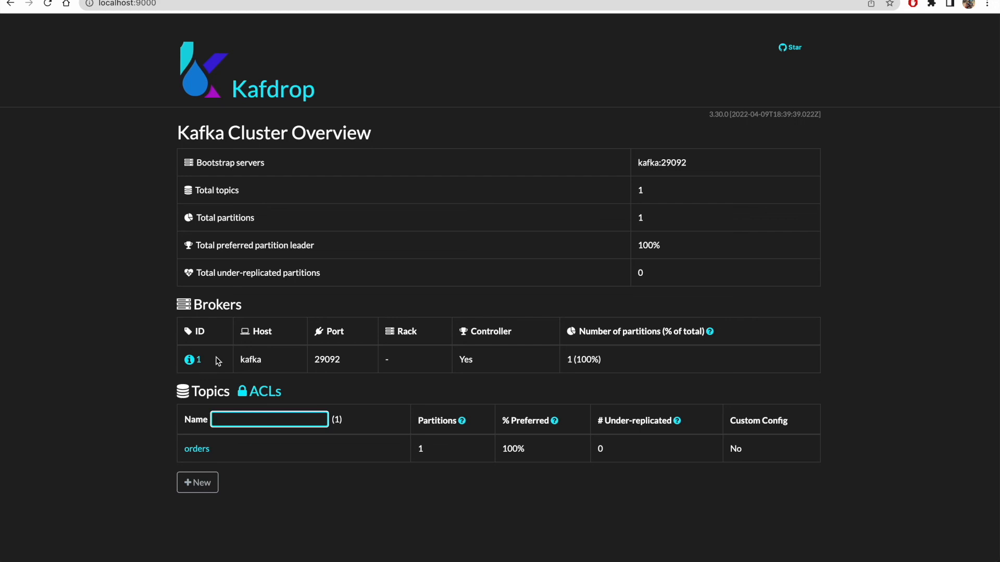
mouse_move(241, 349)
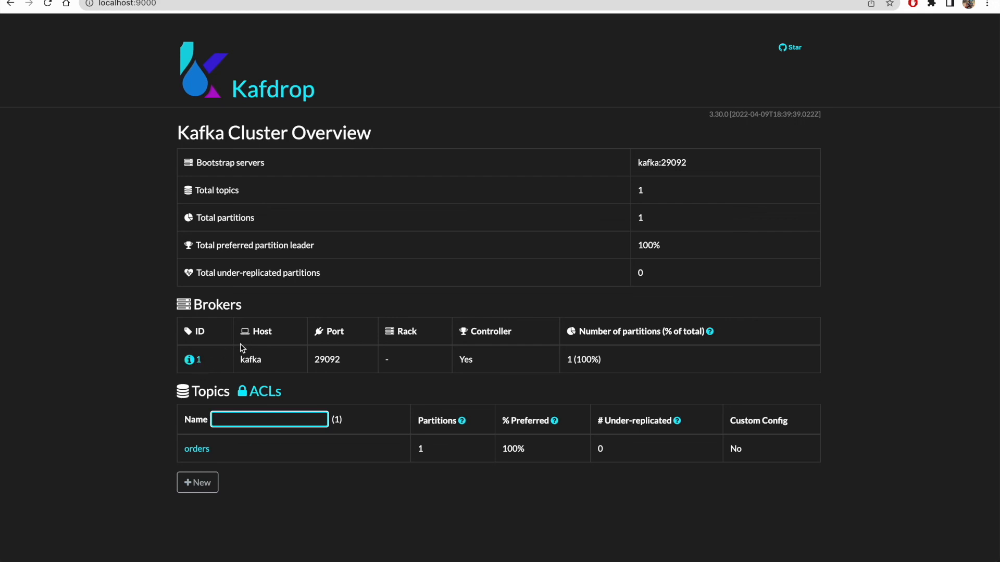
mouse_move(219, 452)
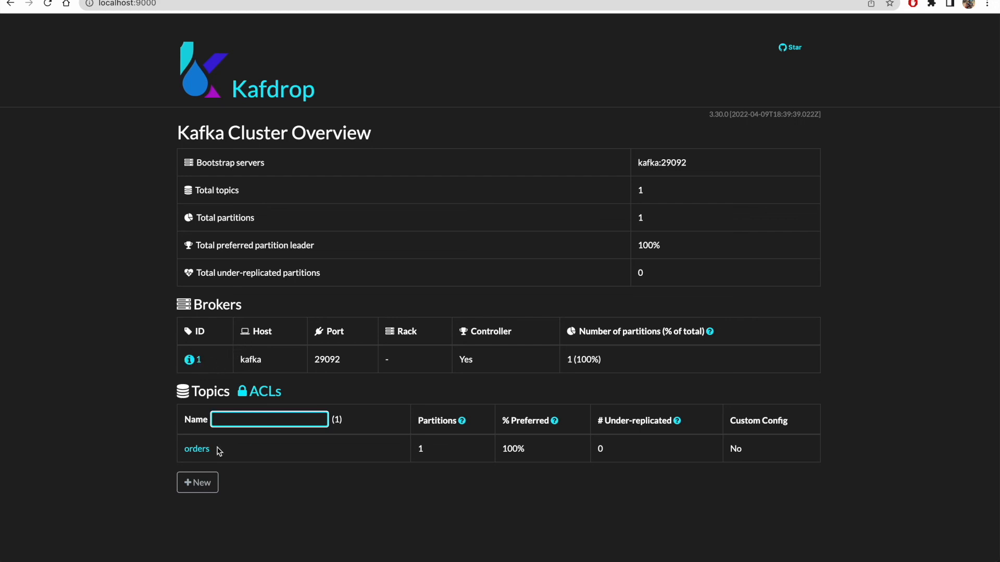